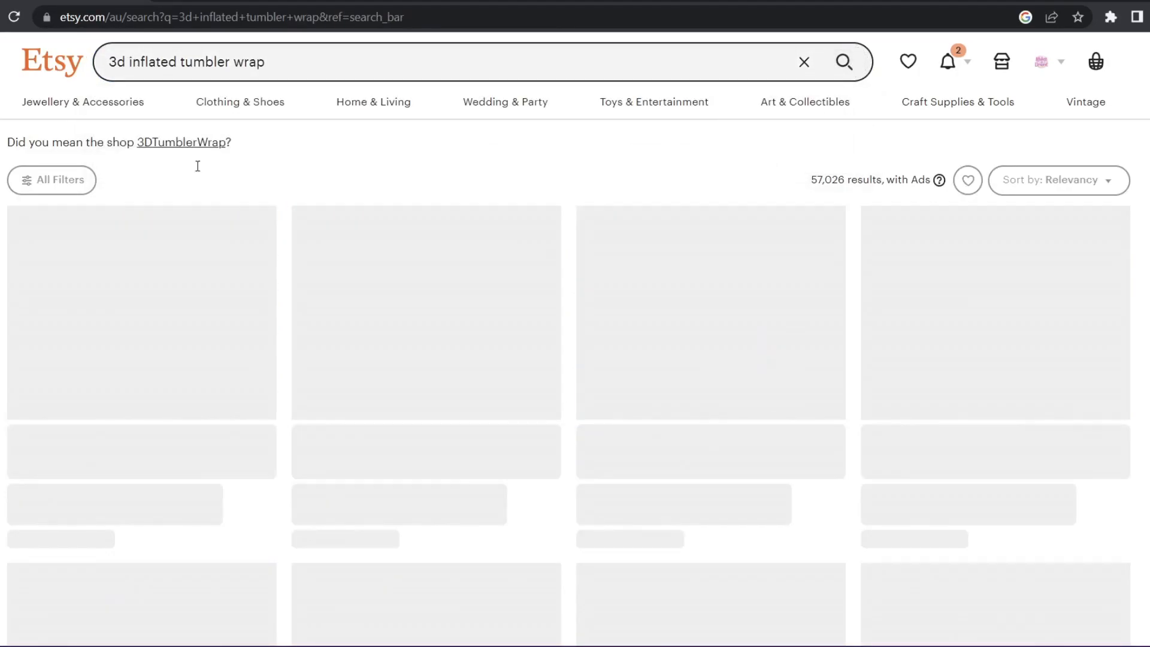
Create a new blank 1000 × 1000 px document from the File menu's New dialog.
scroll(down, 3)
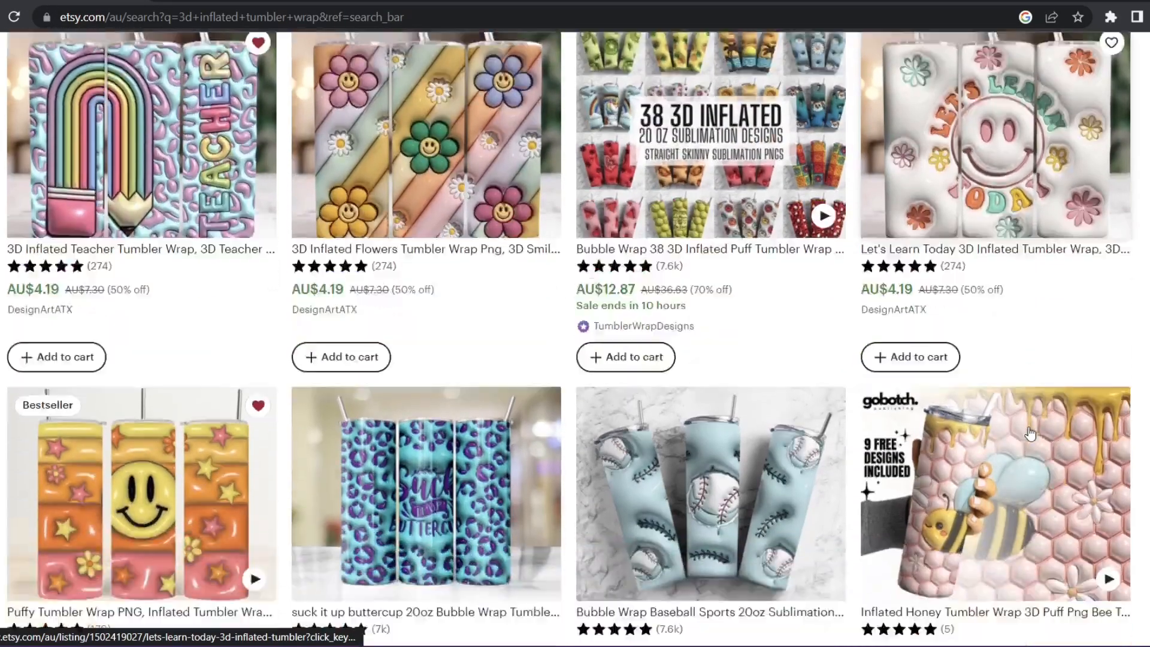
scroll(down, 3)
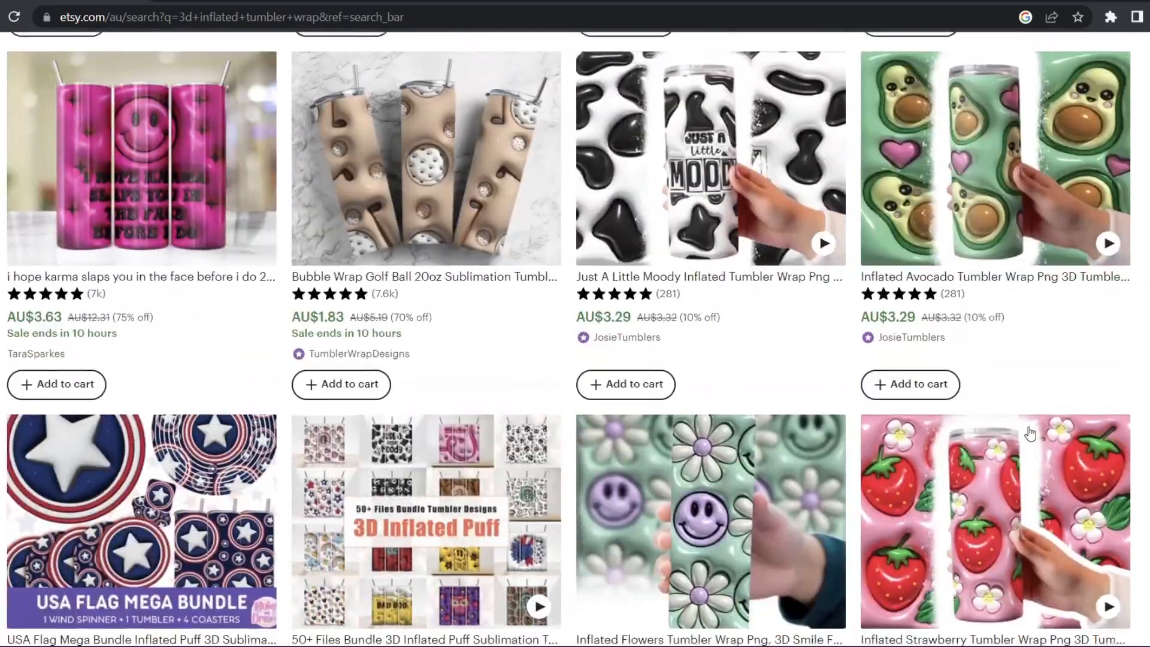
scroll(down, 3)
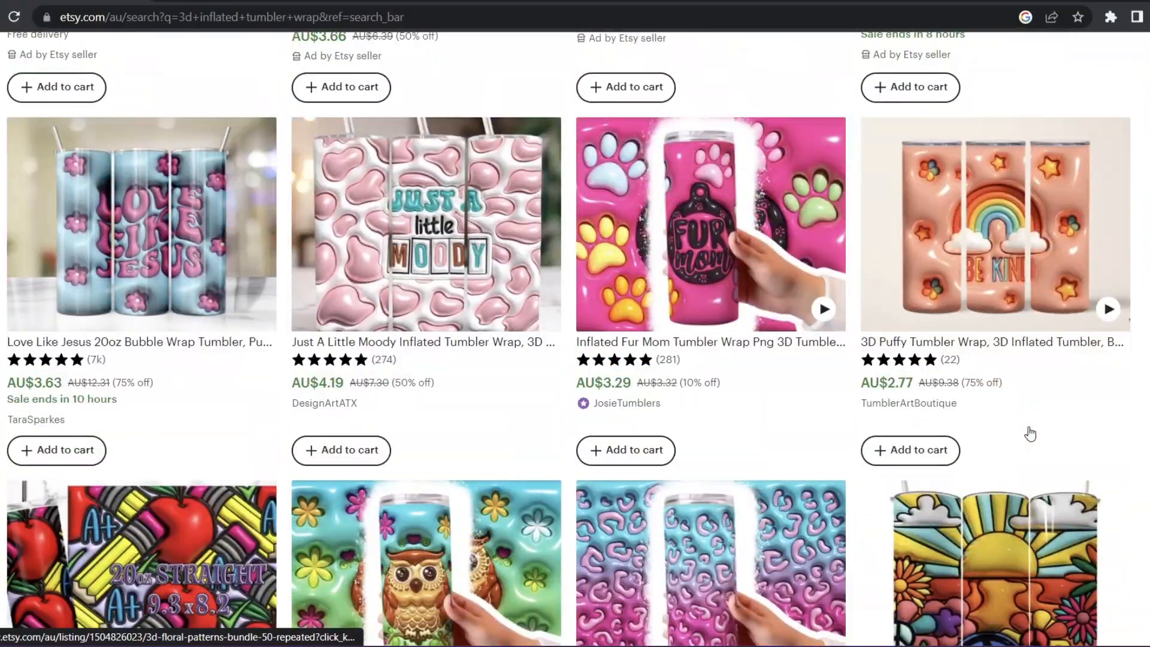
scroll(down, 3)
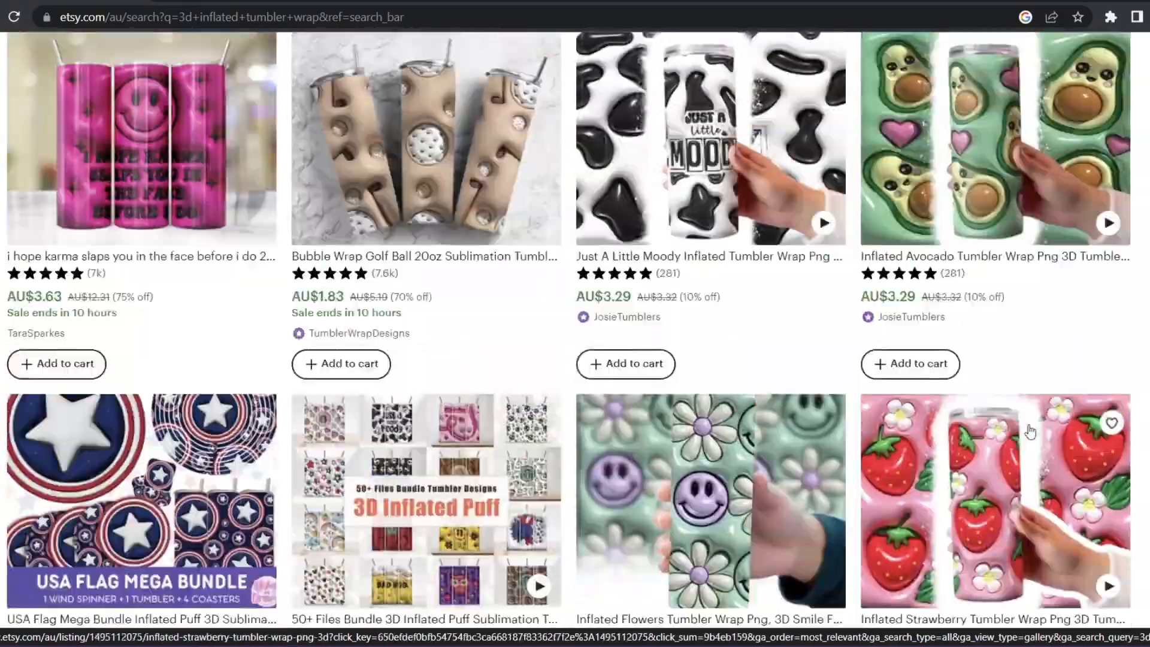
scroll(down, 3)
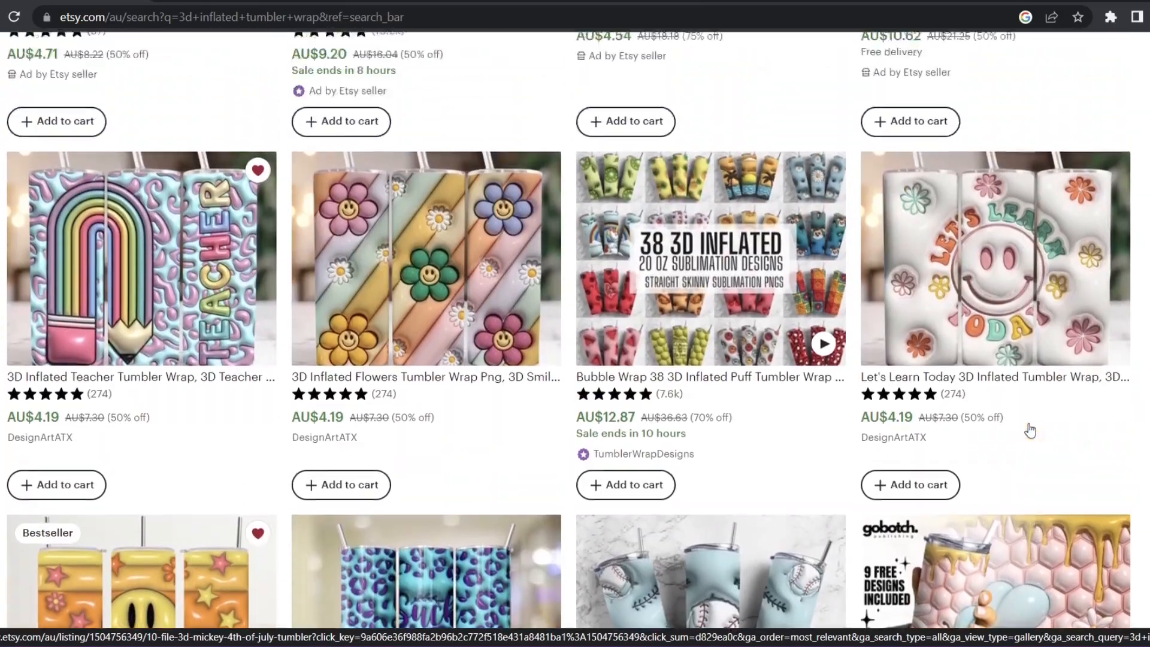
scroll(down, 3)
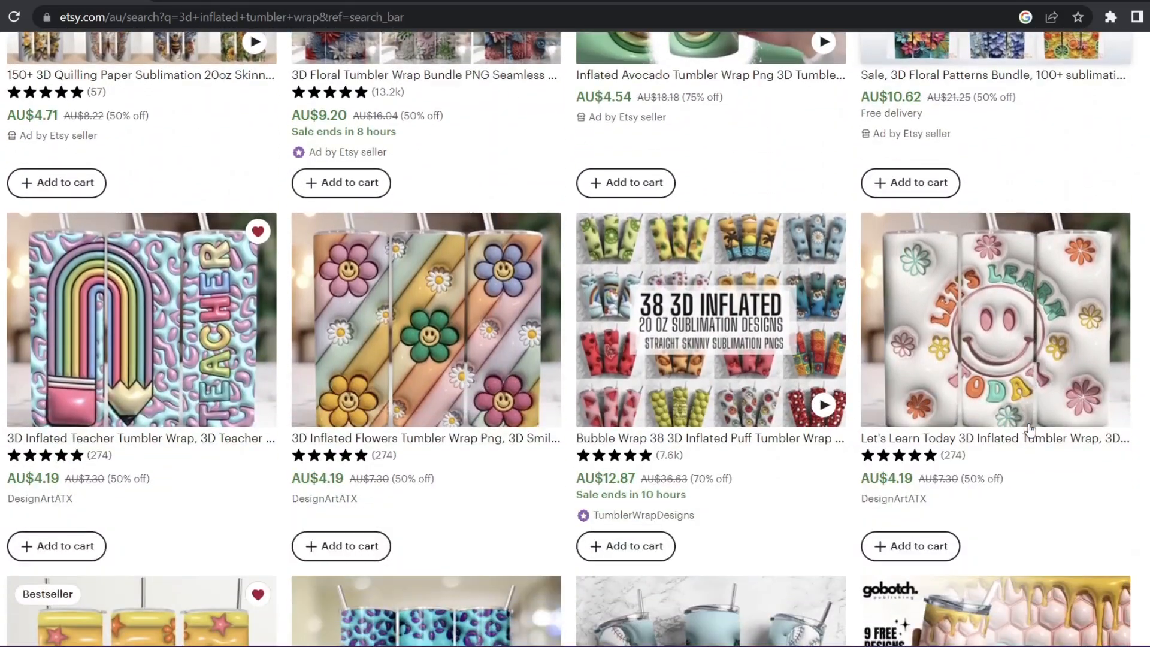
scroll(down, 3)
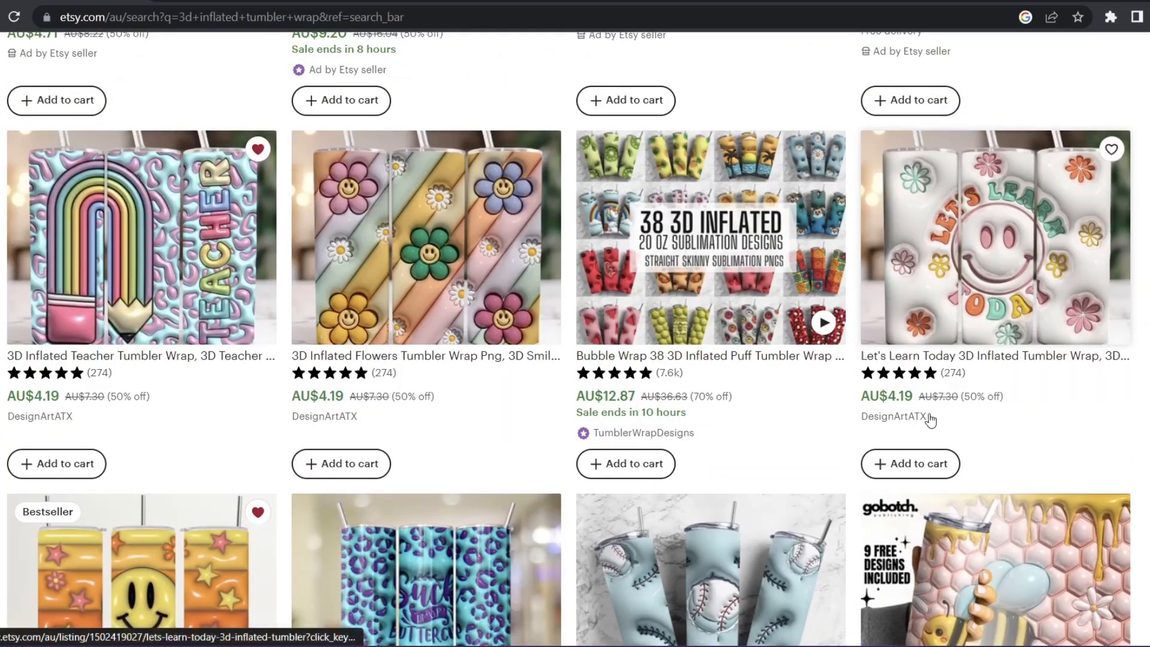
scroll(down, 3)
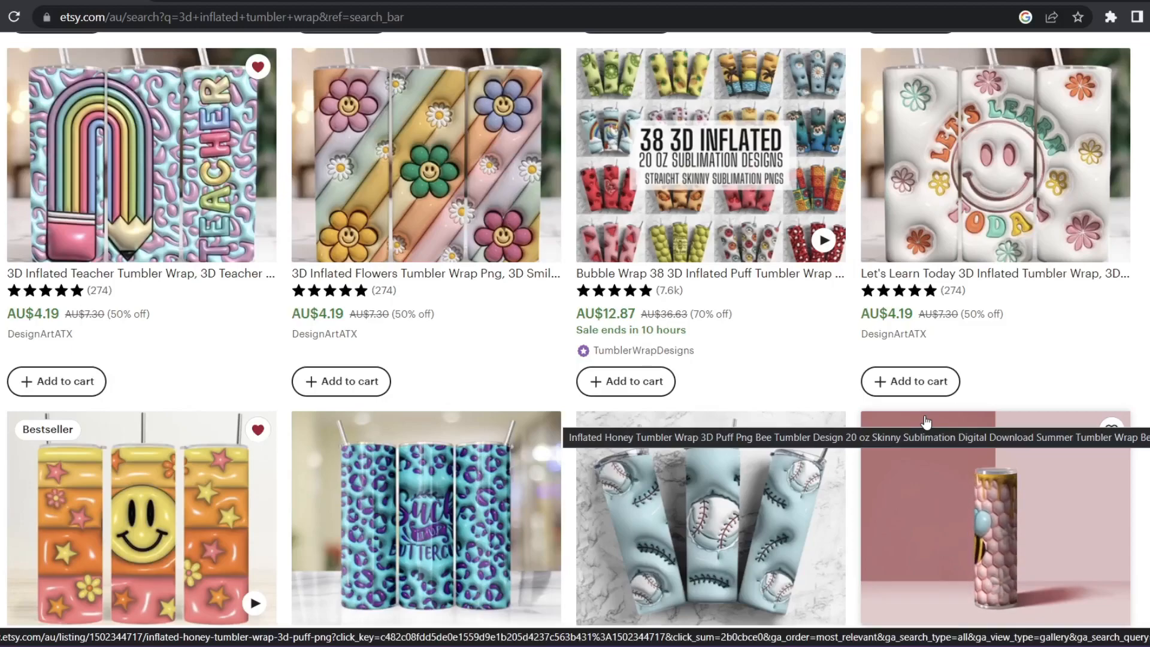
scroll(down, 3)
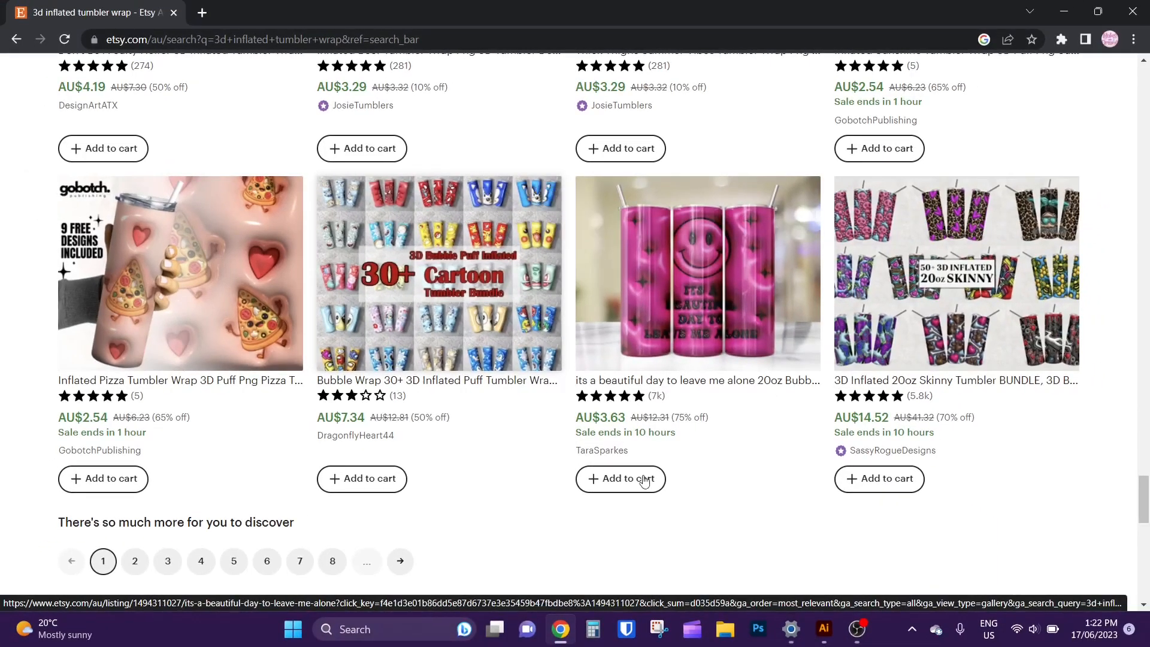
click(74, 10)
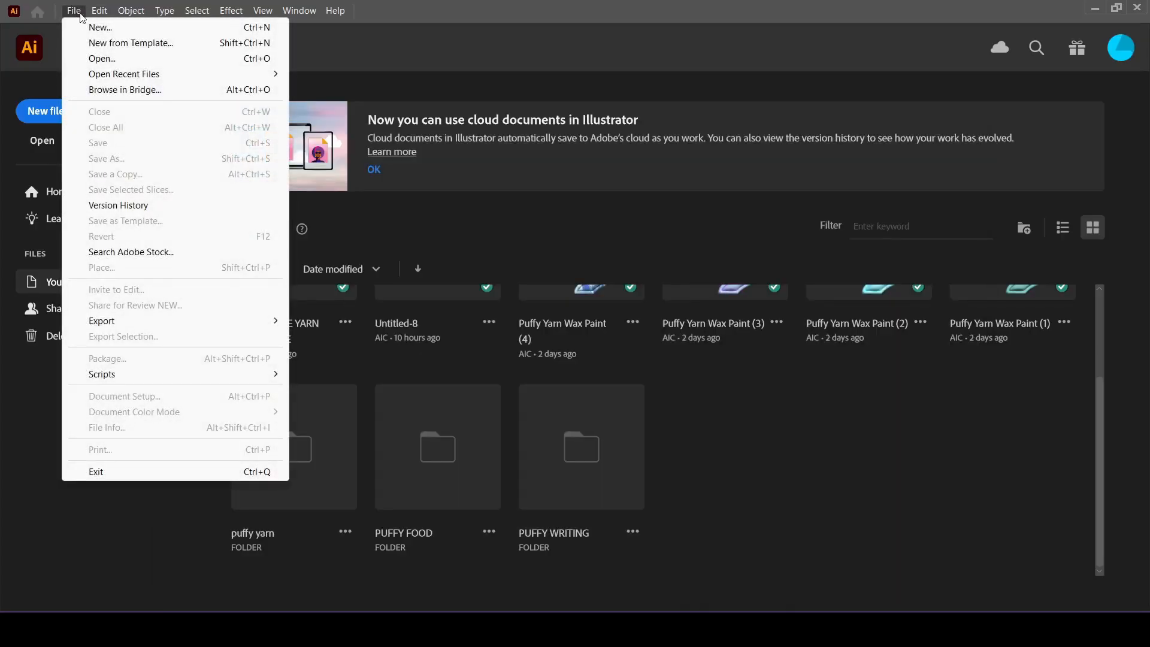
click(100, 27)
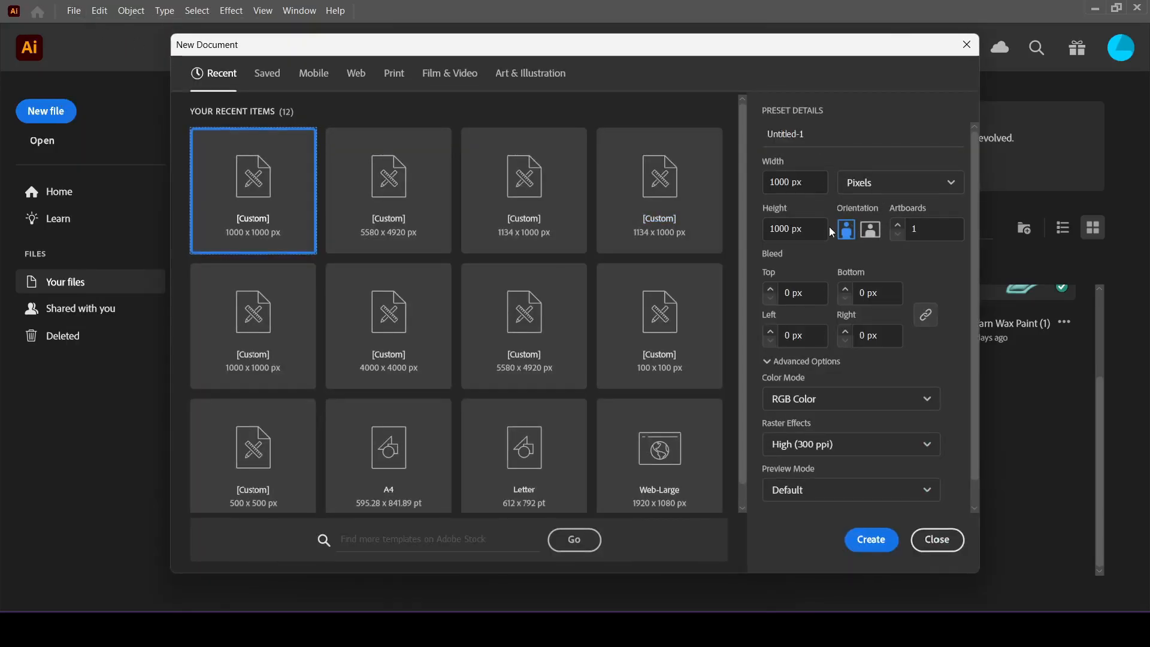
mouse_move(783, 199)
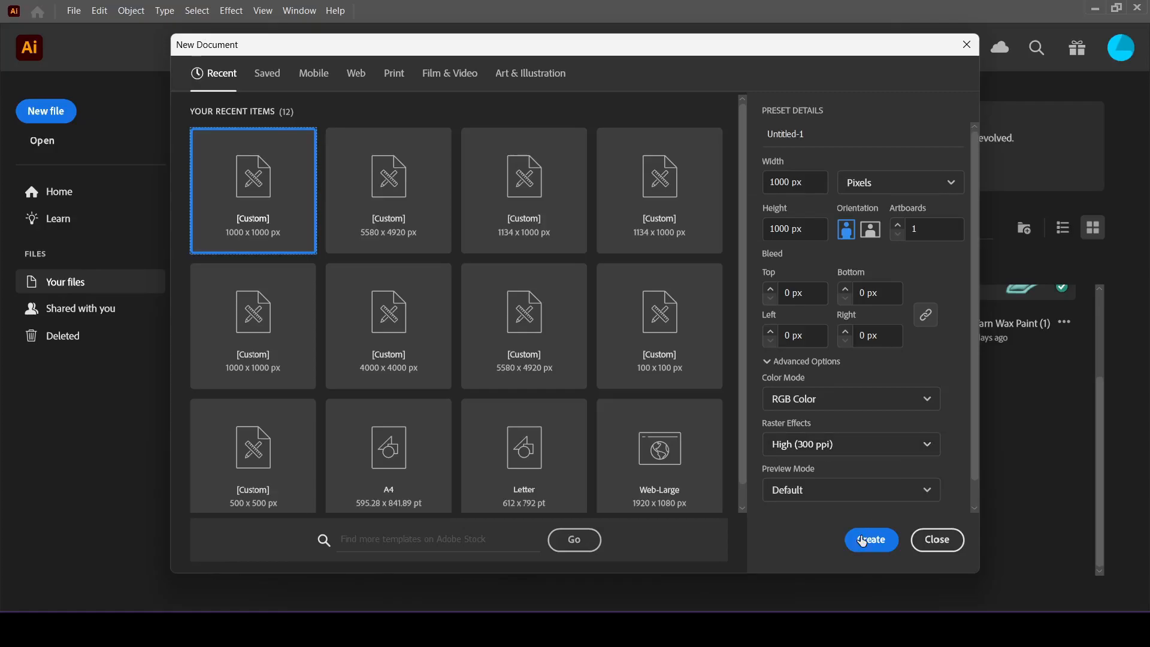
click(871, 540)
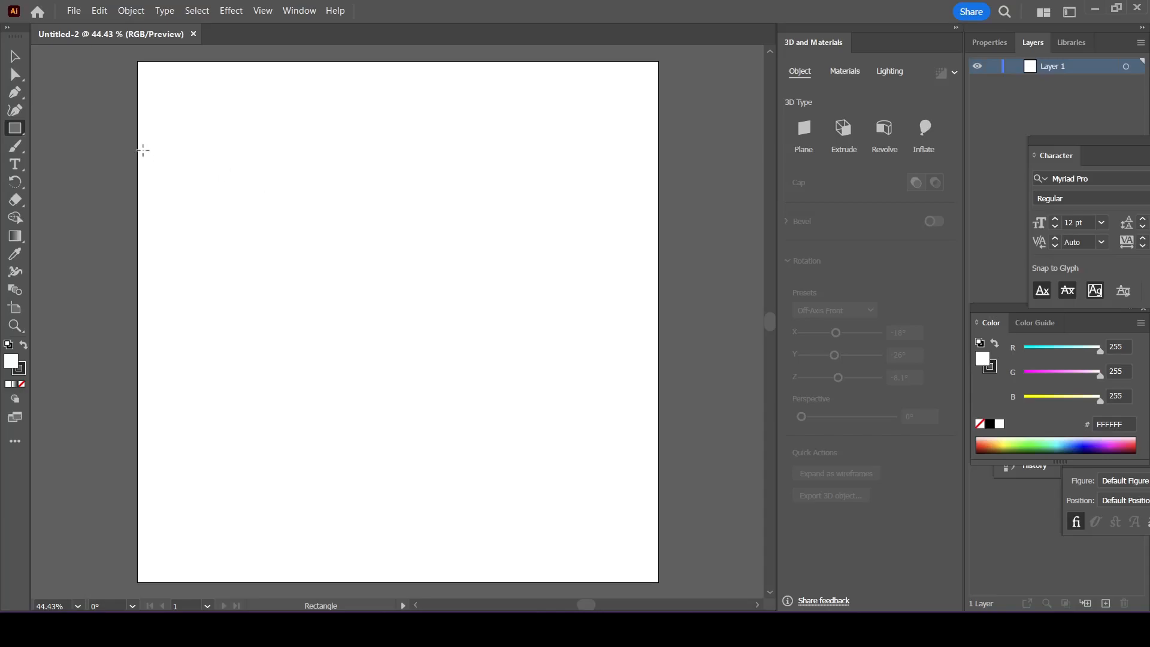
mouse_move(15, 129)
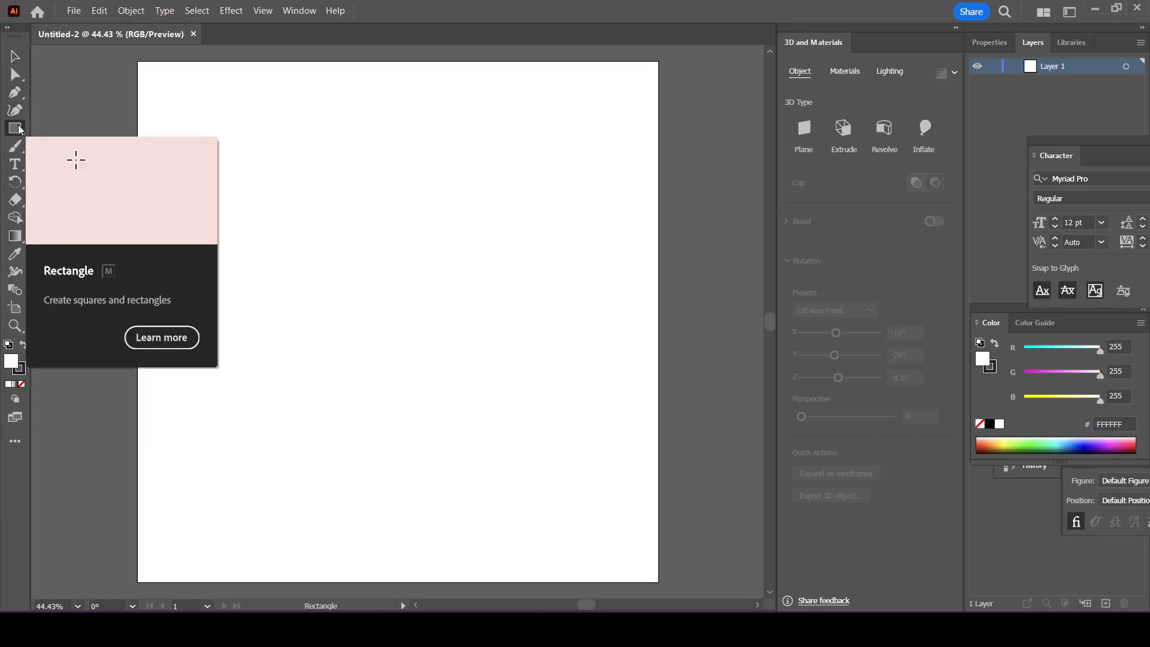
Draw a circle with the Ellipse Tool and move it to the artboard centre at 500, 500 px.
click(15, 128)
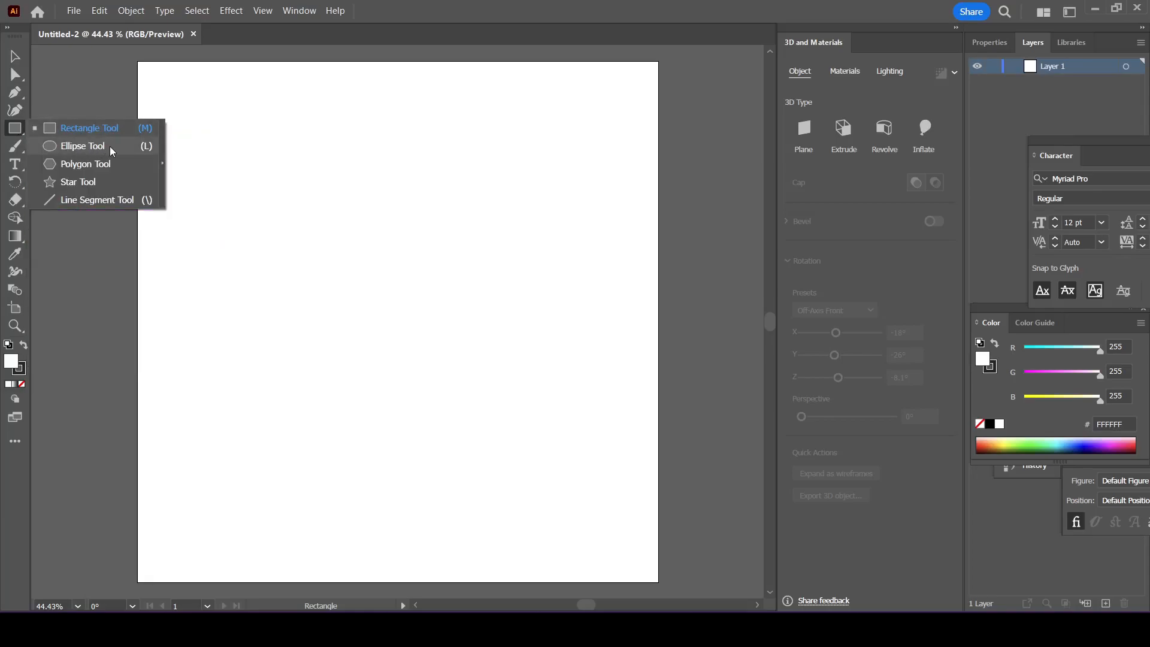
click(81, 145)
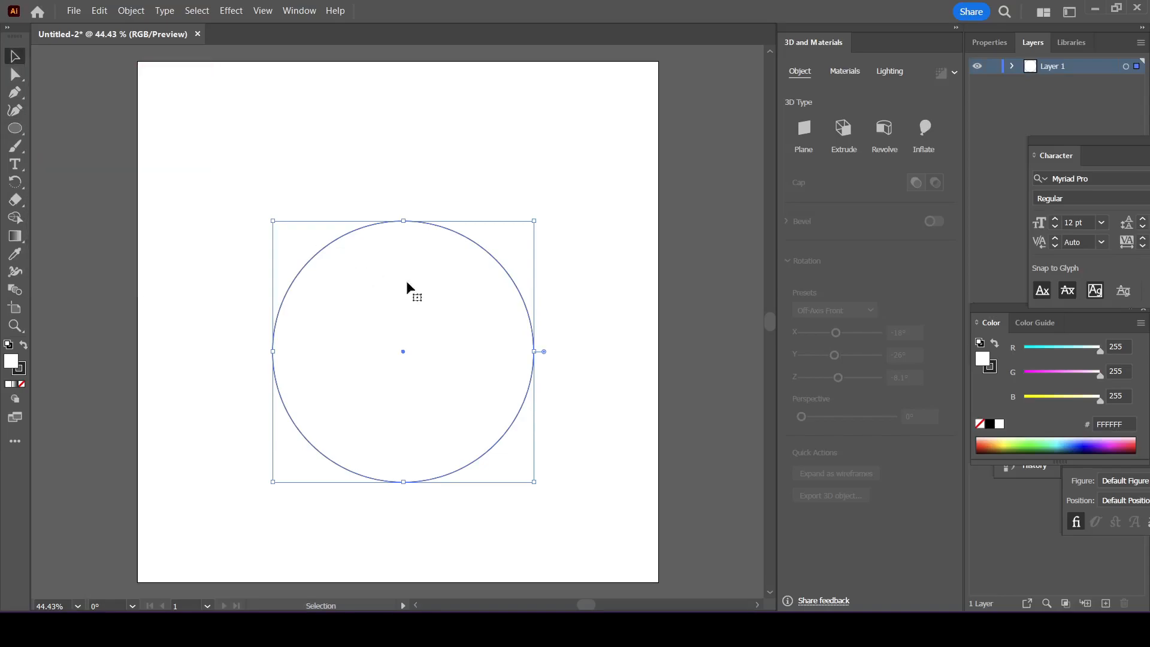
drag(410, 352, 402, 309)
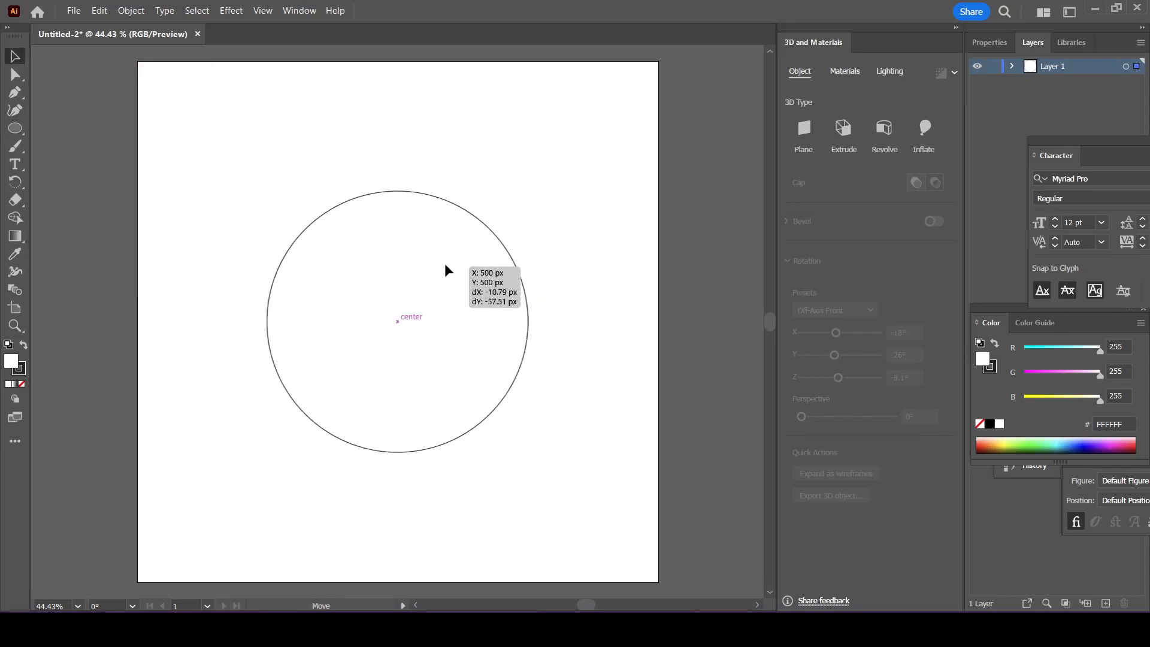
click(396, 321)
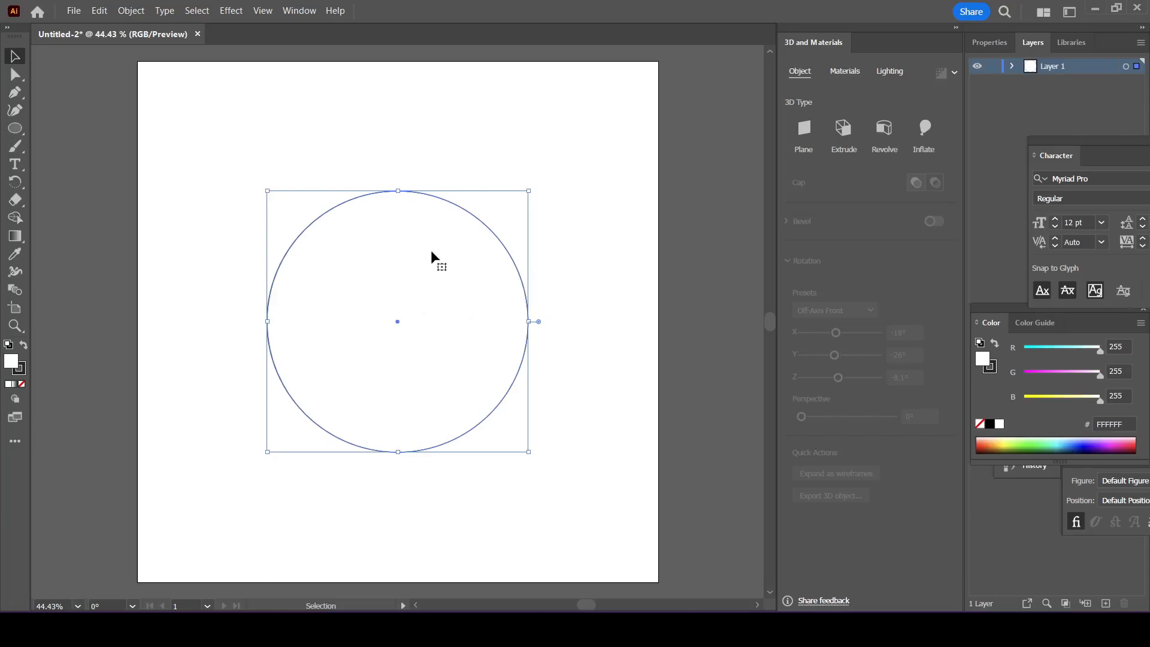
mouse_move(166, 269)
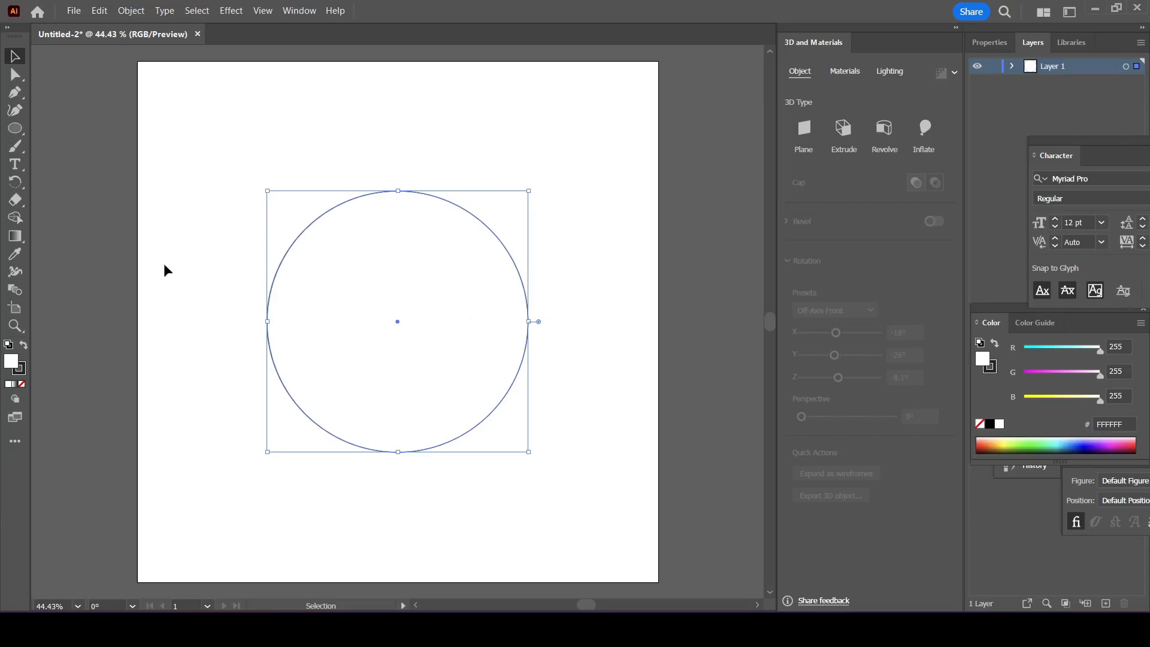
mouse_move(13, 360)
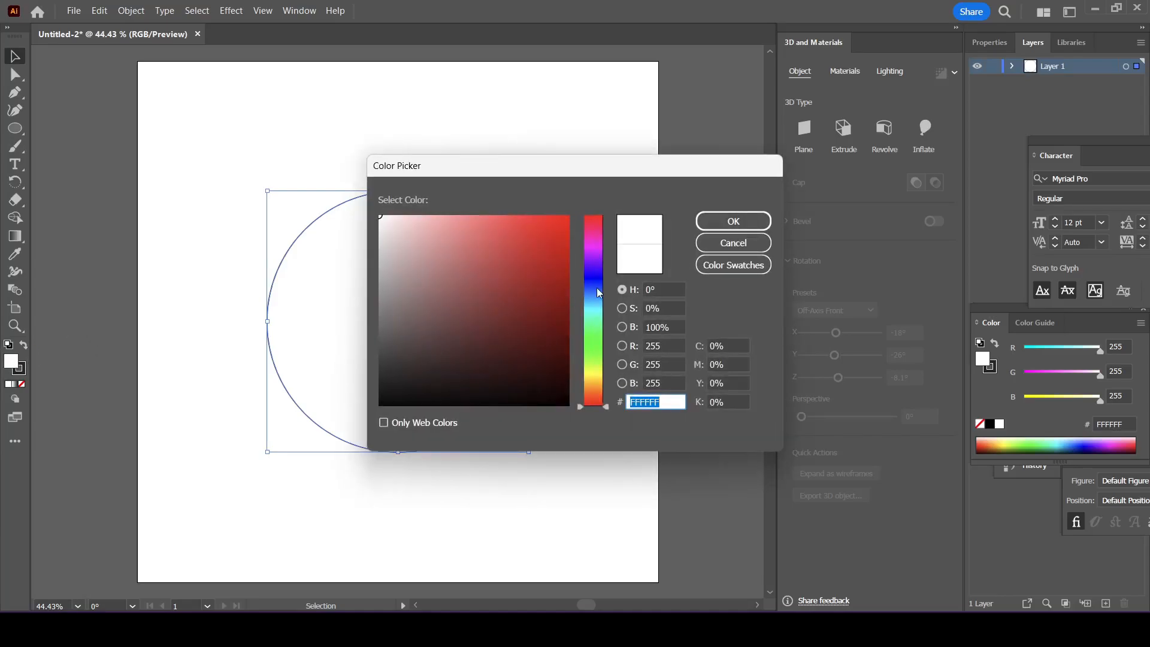
Fill the centred circle with pink F275E7 from the Color Picker.
click(476, 224)
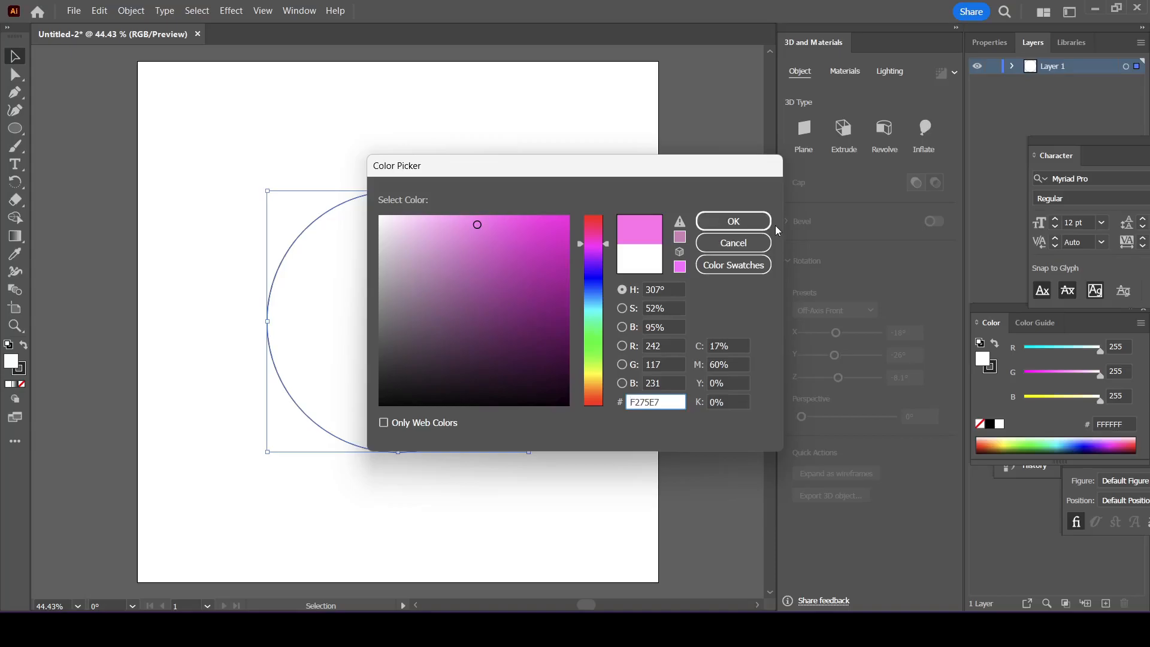
click(731, 221)
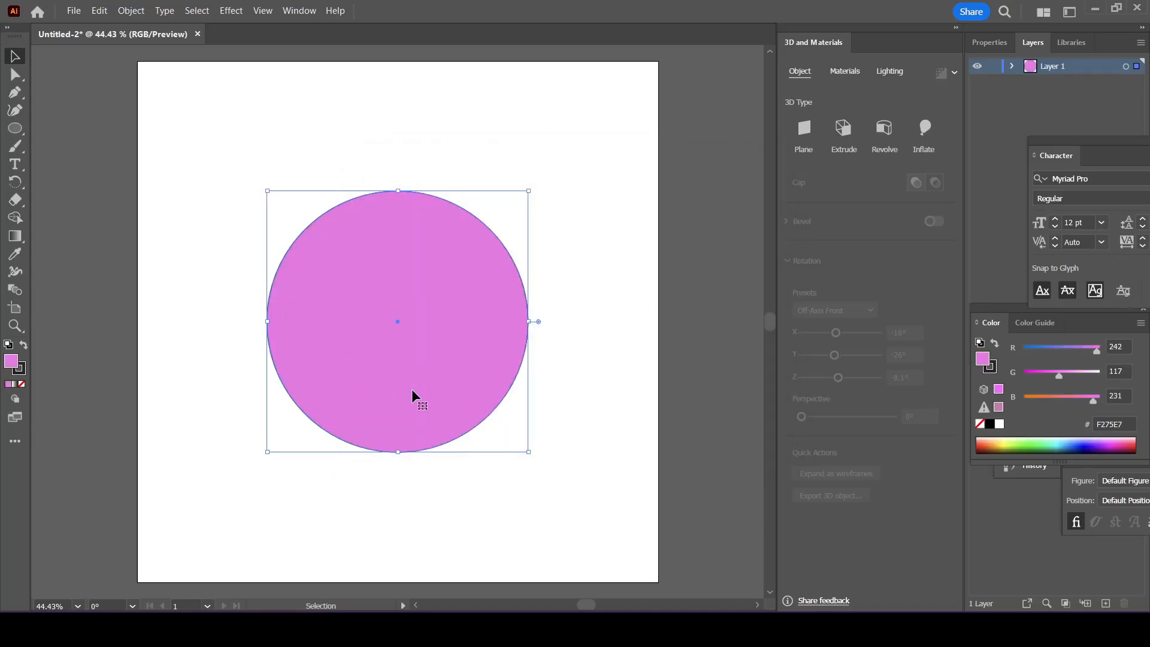
mouse_move(15, 129)
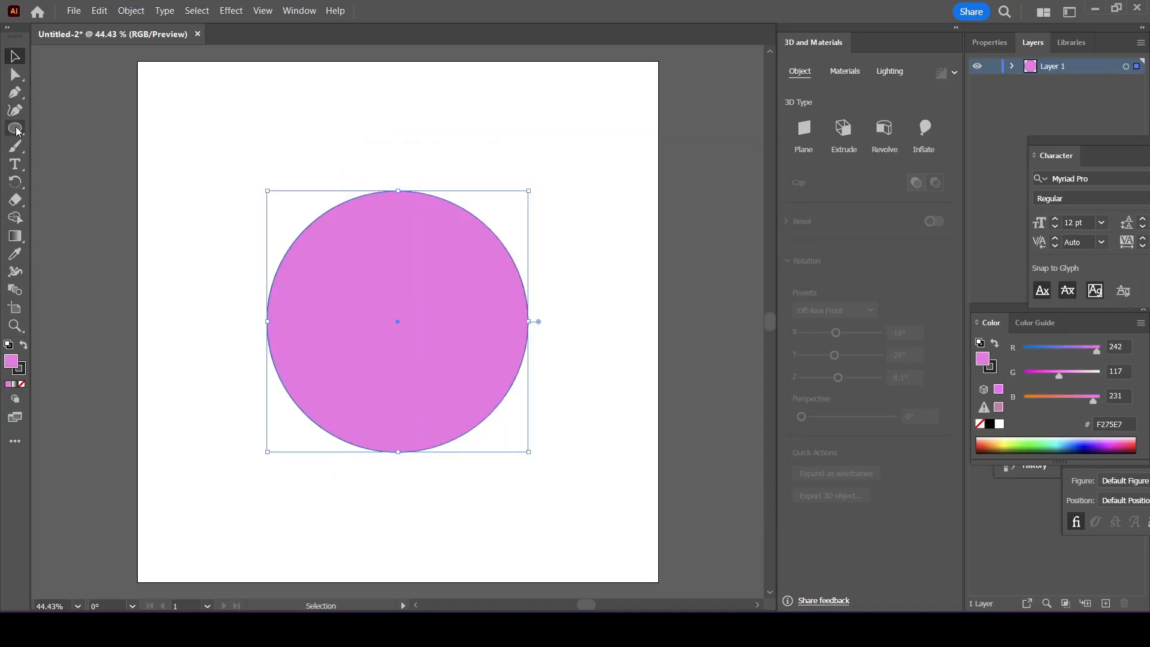
Draw a five-pointed star with the Star Tool at the circle's centre.
click(14, 130)
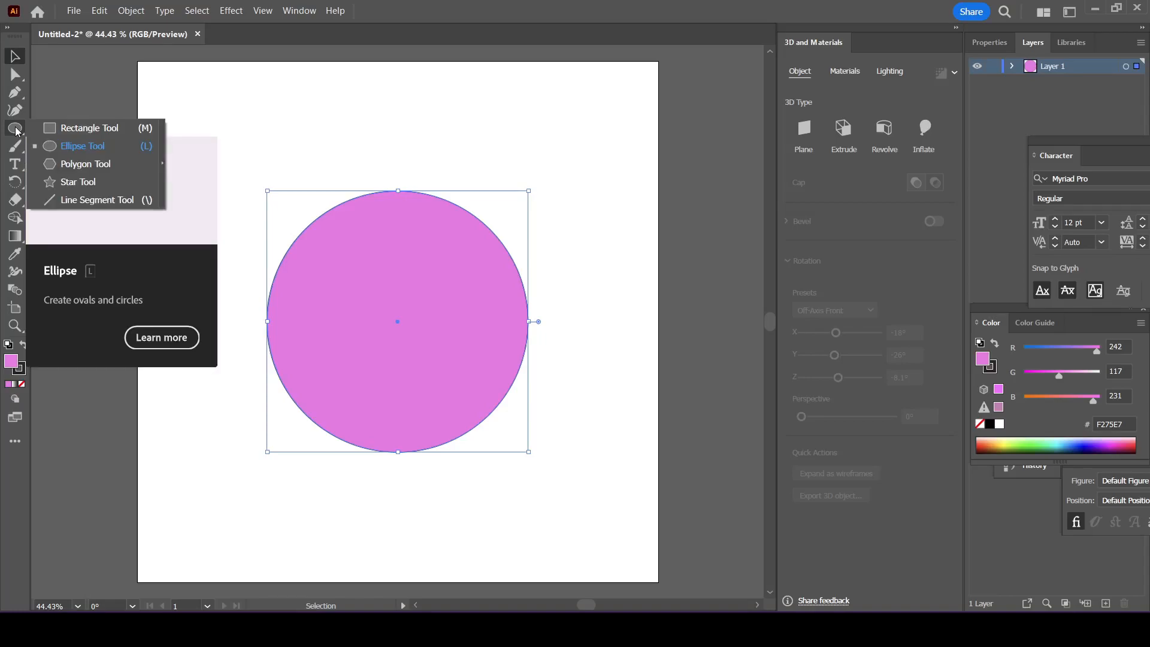
click(76, 181)
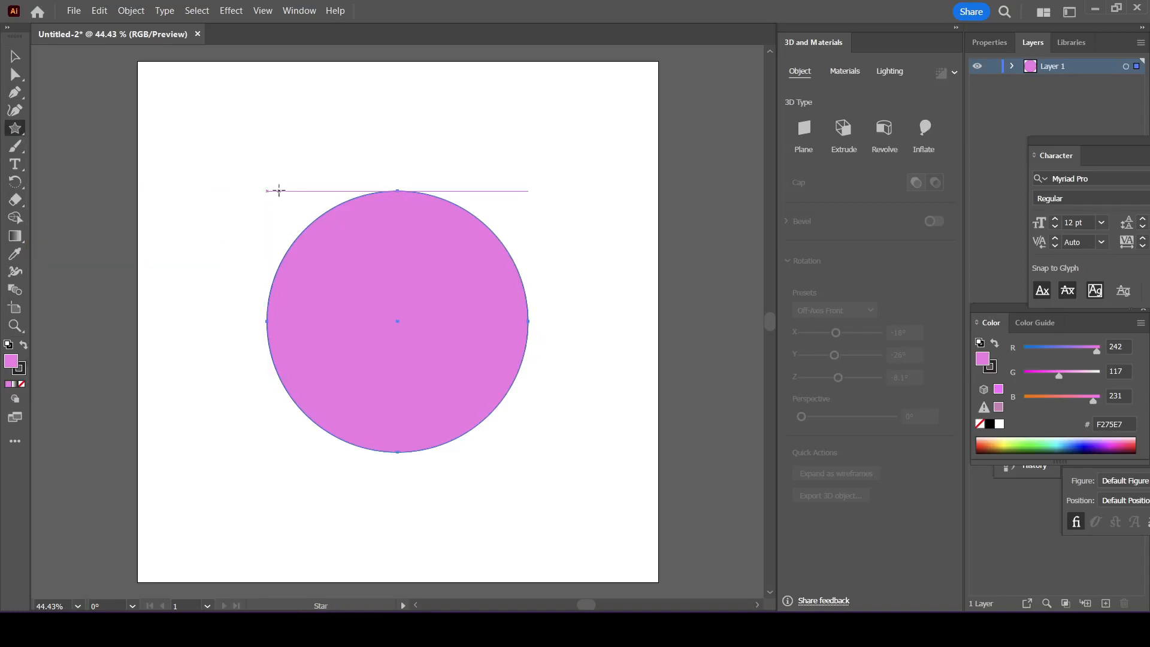
drag(276, 191, 352, 293)
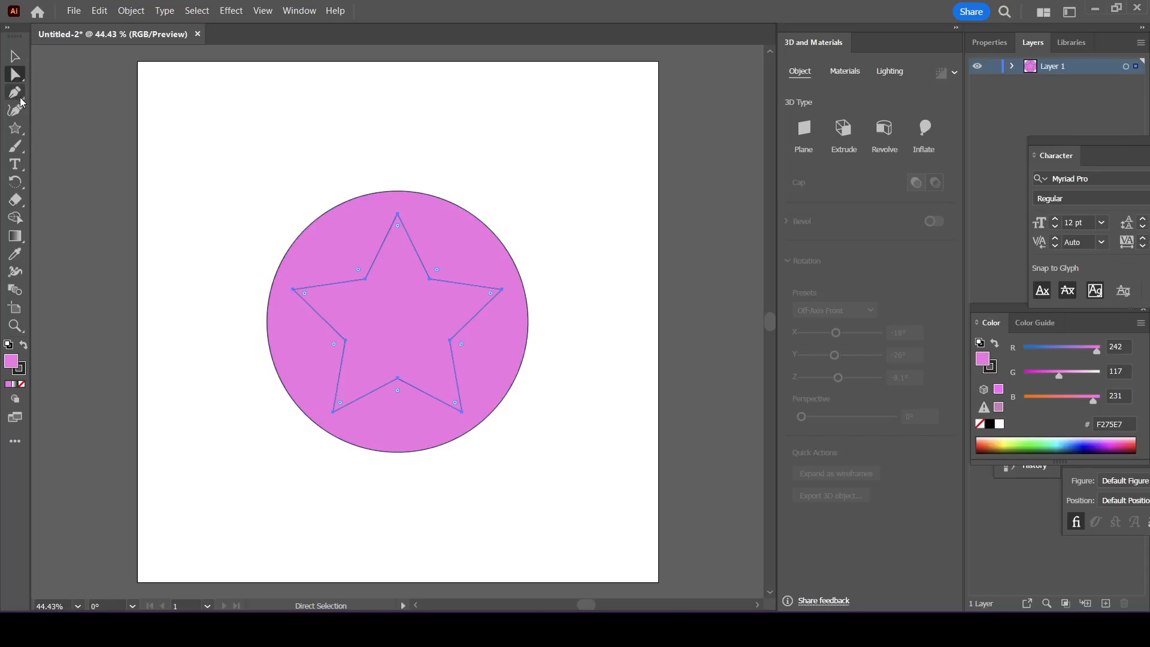
mouse_move(400, 225)
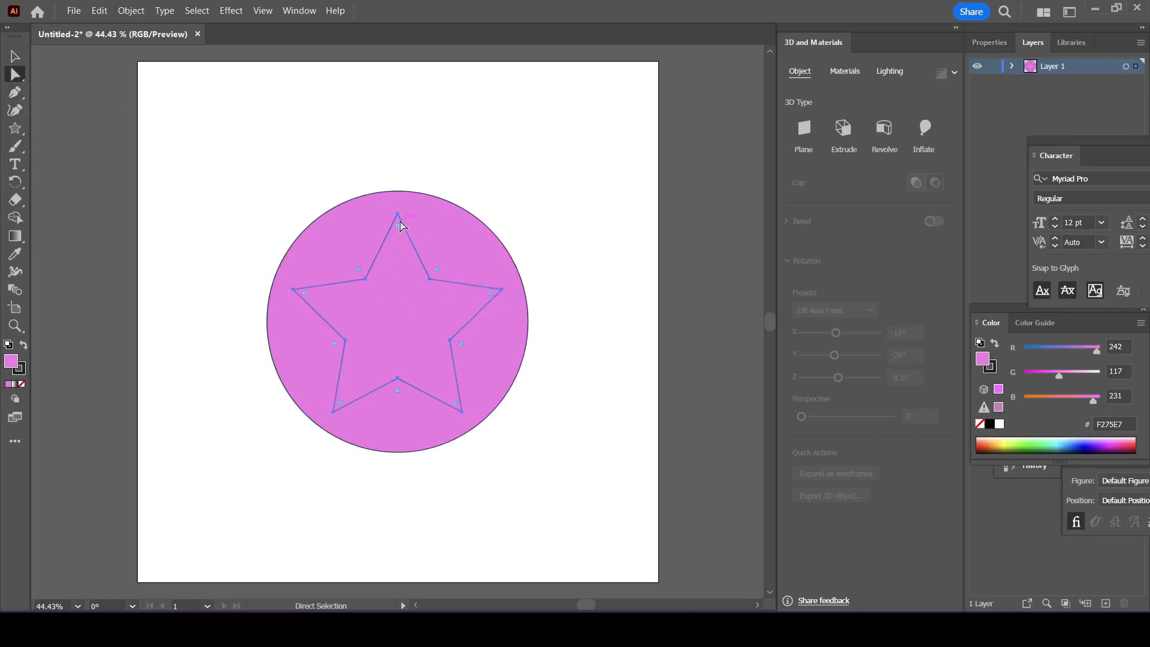
Round all the star's points by pulling a live corner widget inward.
drag(403, 221, 403, 229)
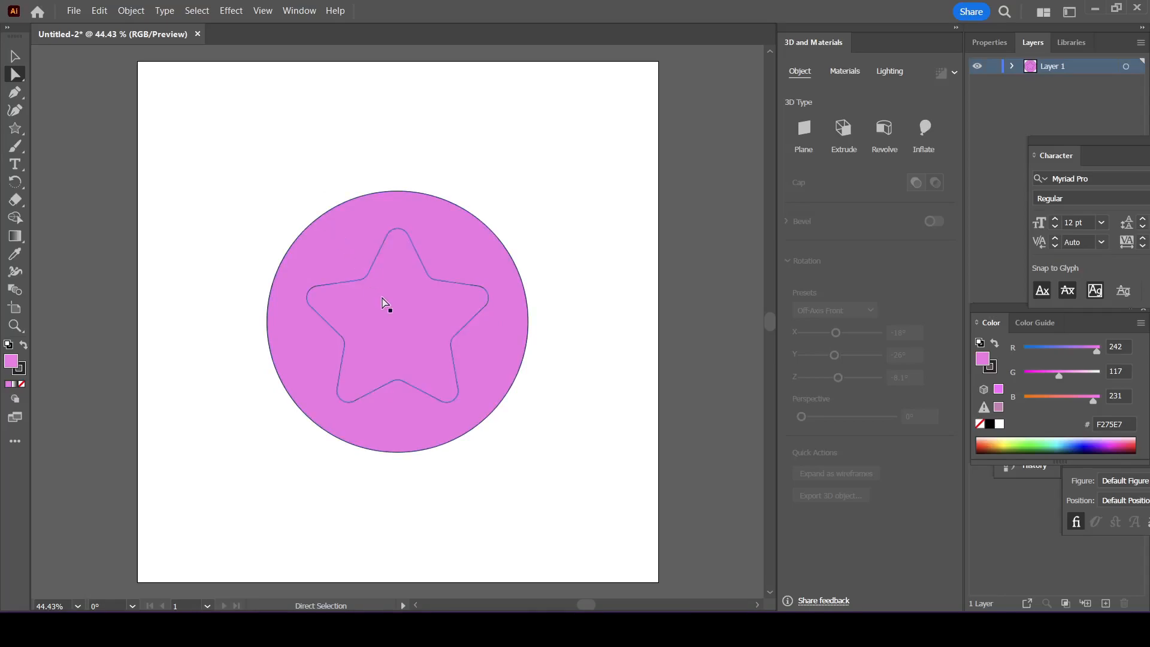
mouse_move(394, 335)
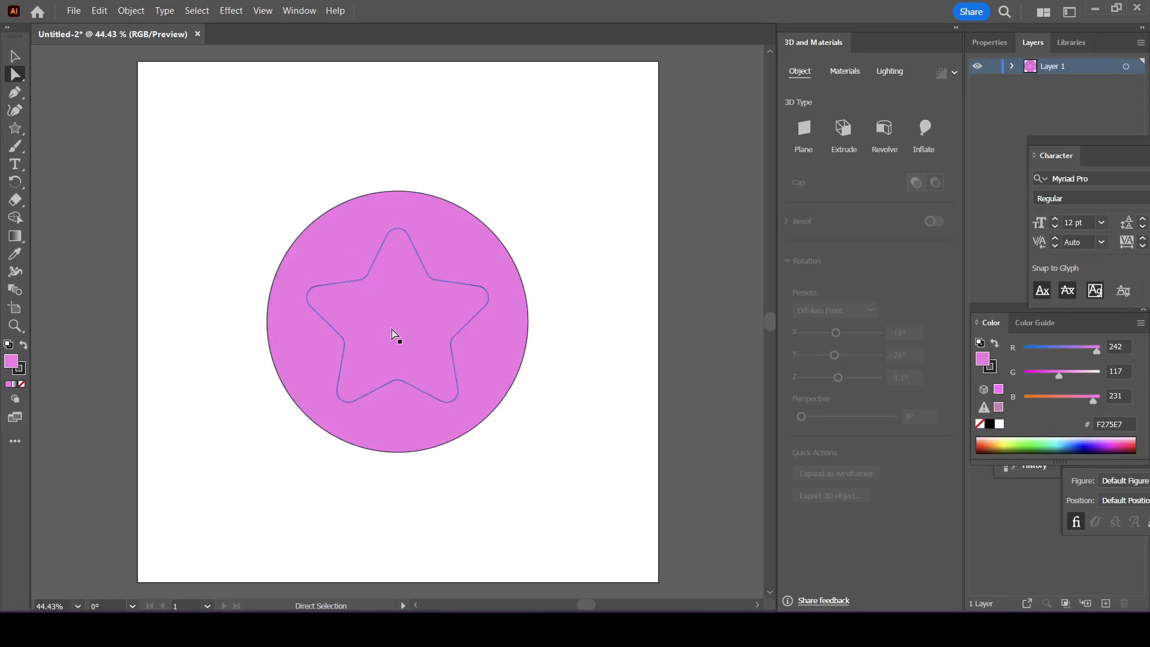
mouse_move(418, 304)
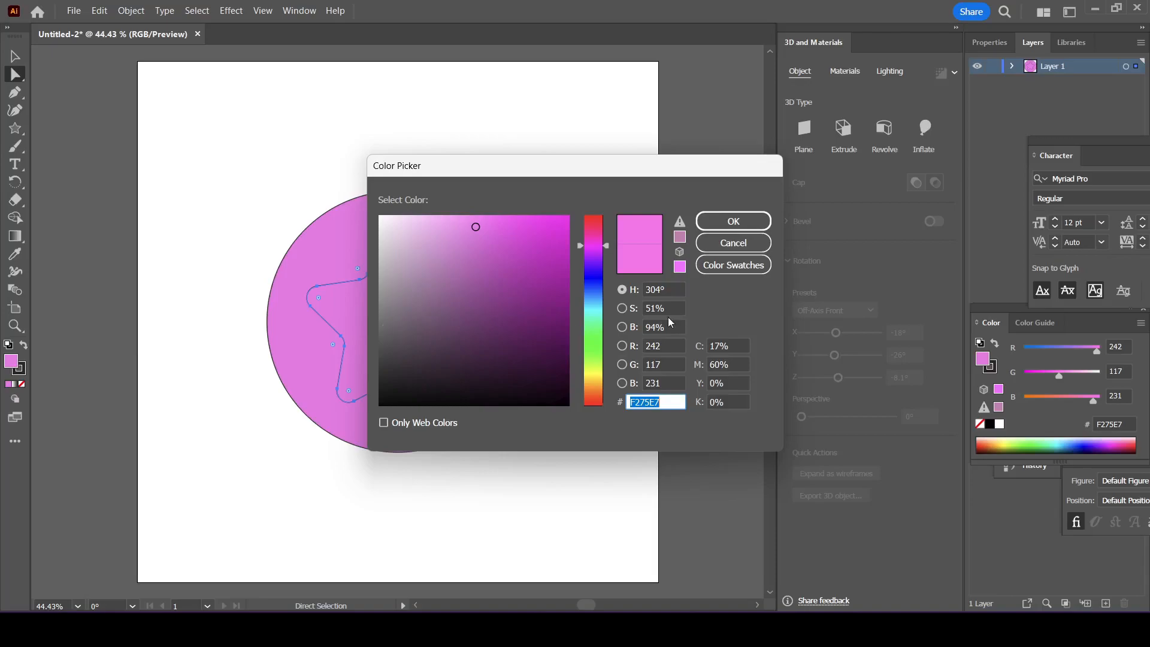
Apply the darker purple C156BC fill to the star, then select both circle and star.
click(731, 221)
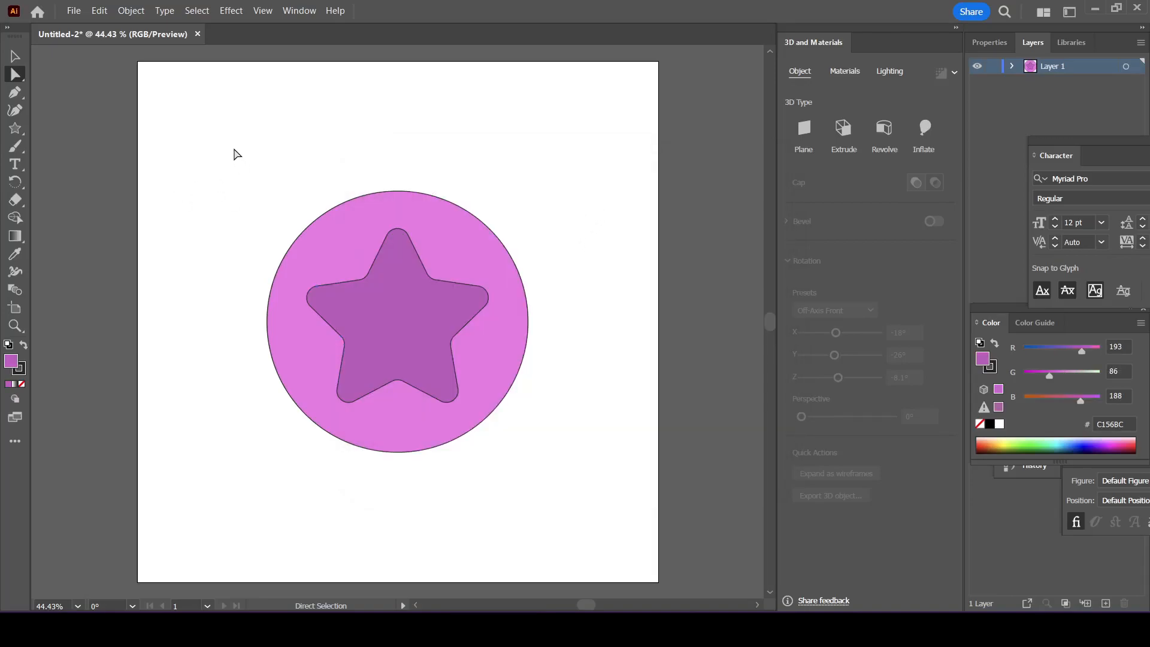
drag(235, 151, 551, 481)
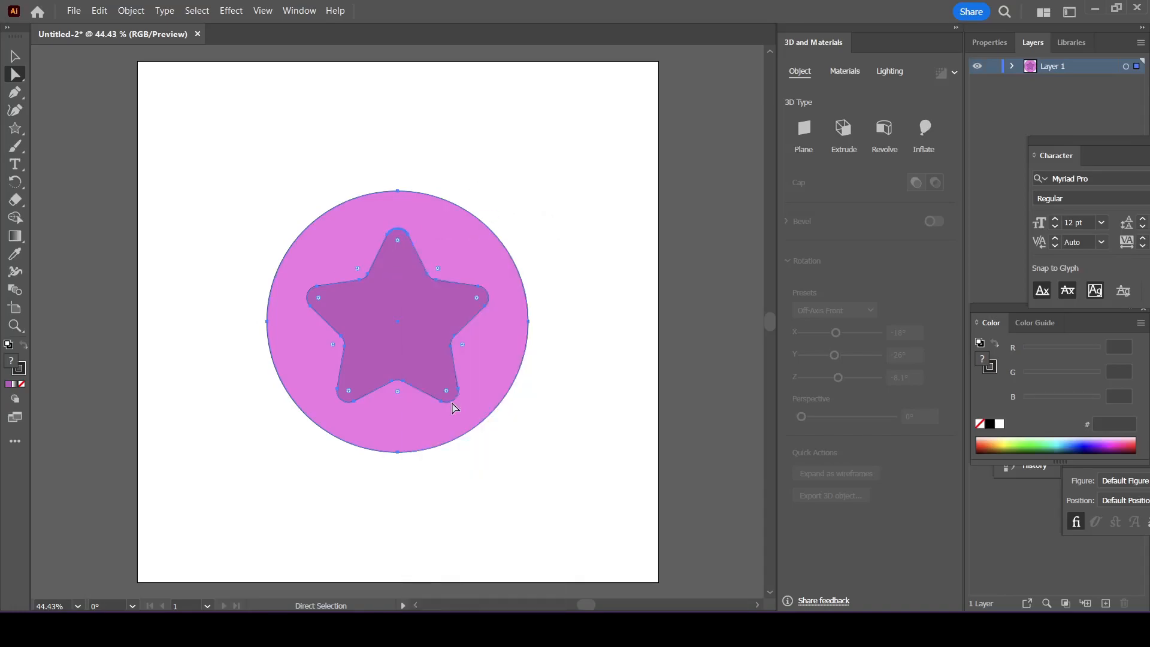
mouse_move(536, 164)
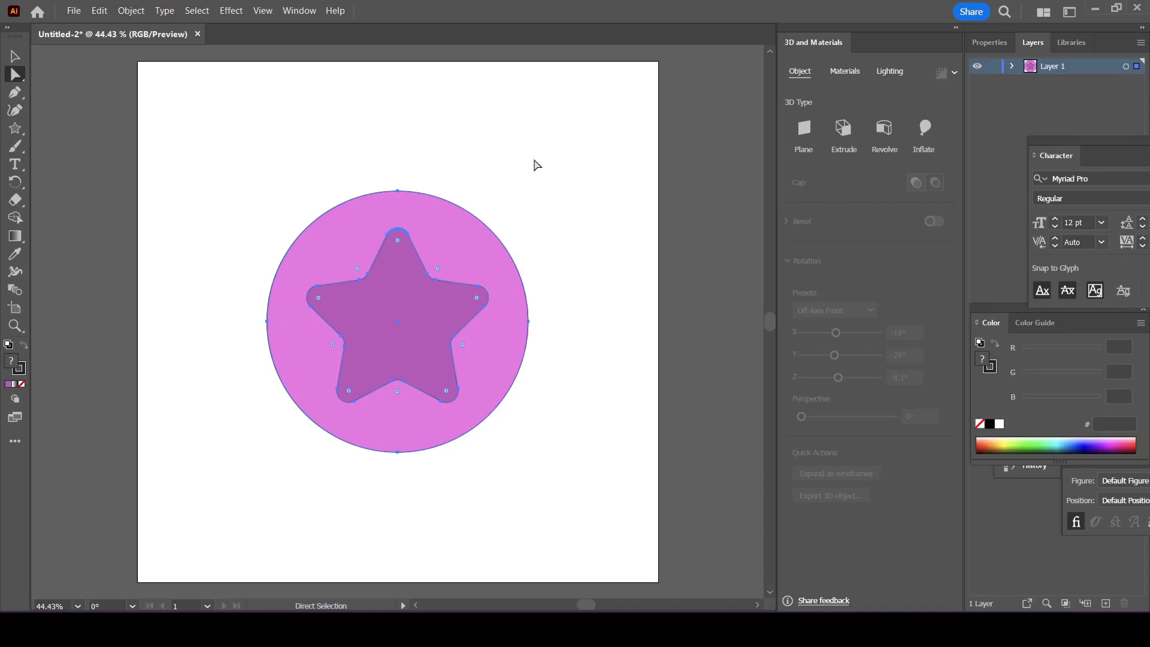
Apply Effect > 3D and Materials > Inflate to the selected circle and star.
click(230, 11)
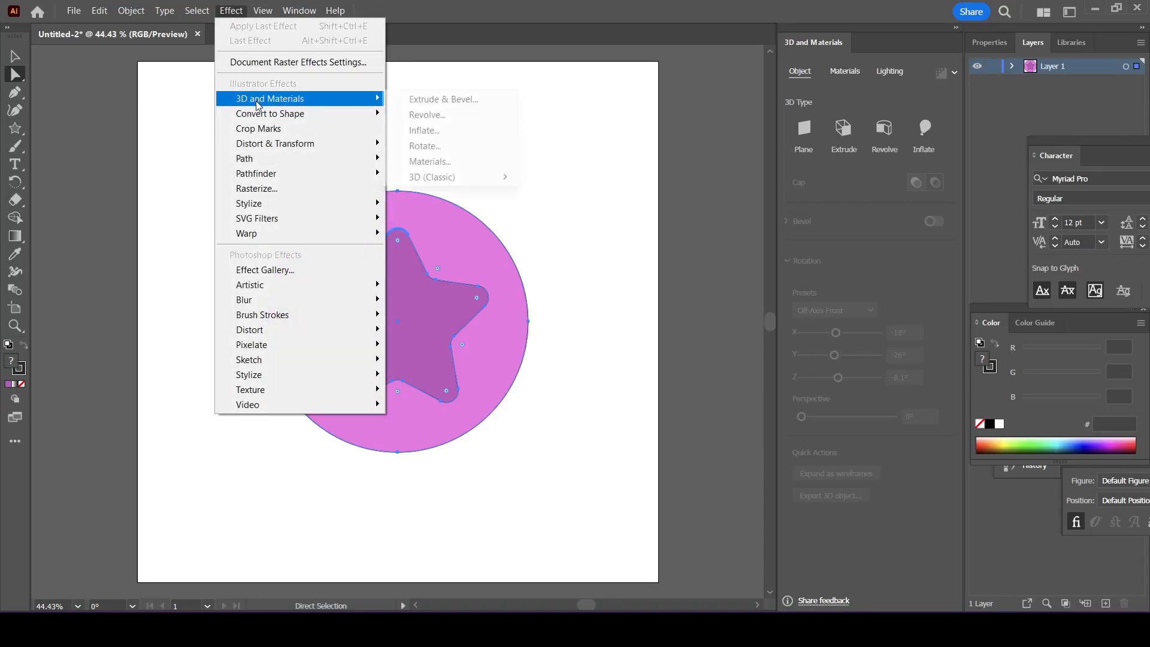
mouse_move(436, 111)
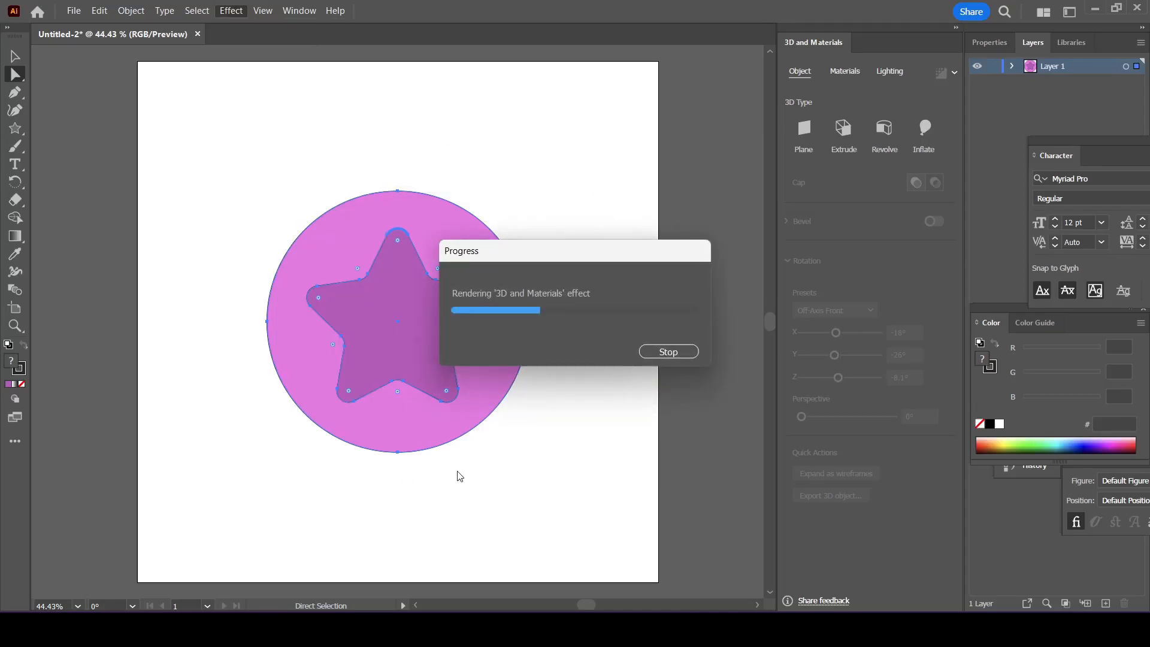
mouse_move(587, 460)
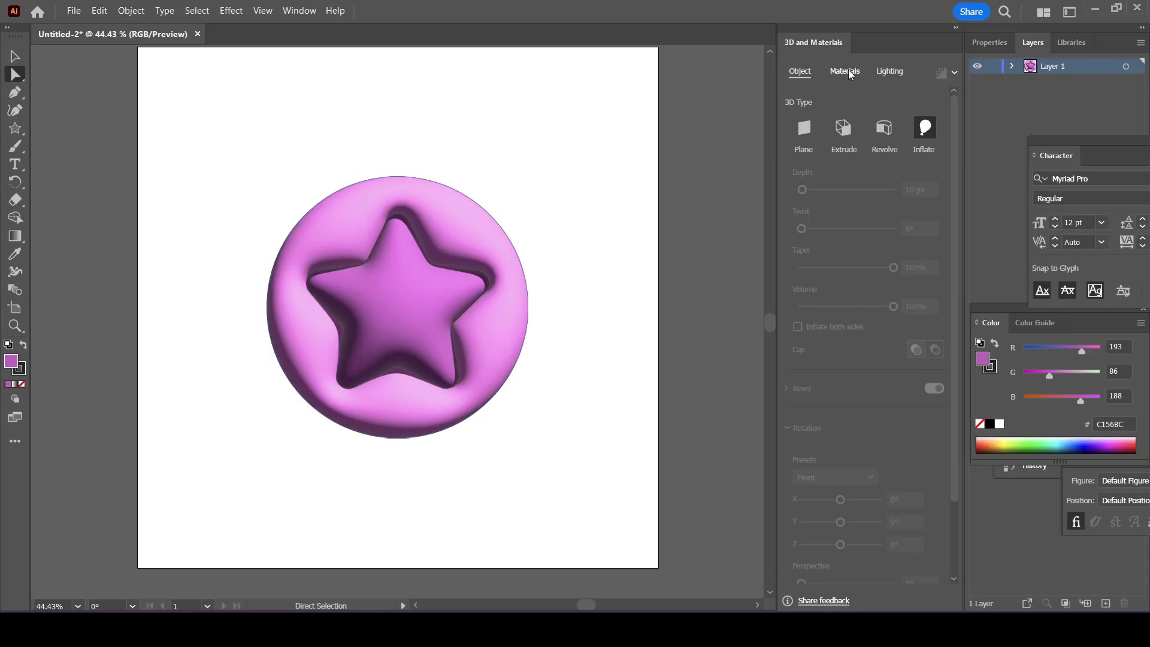
Apply the Default base material to the badge and expand its properties.
click(844, 70)
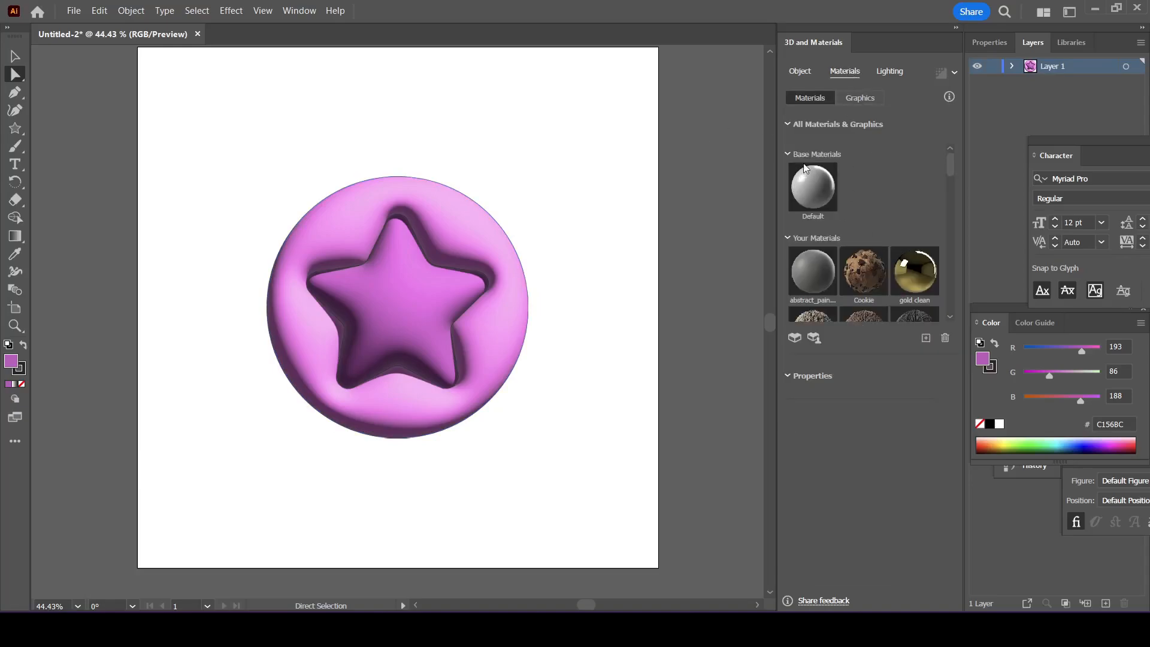
click(813, 186)
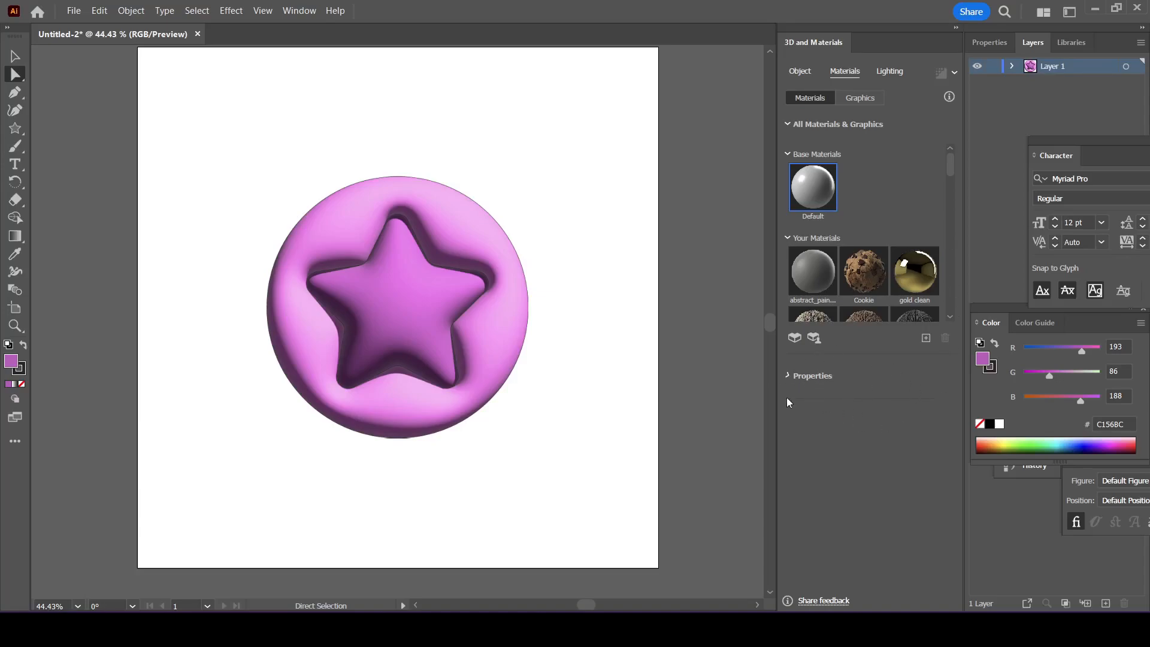
scroll(down, 3)
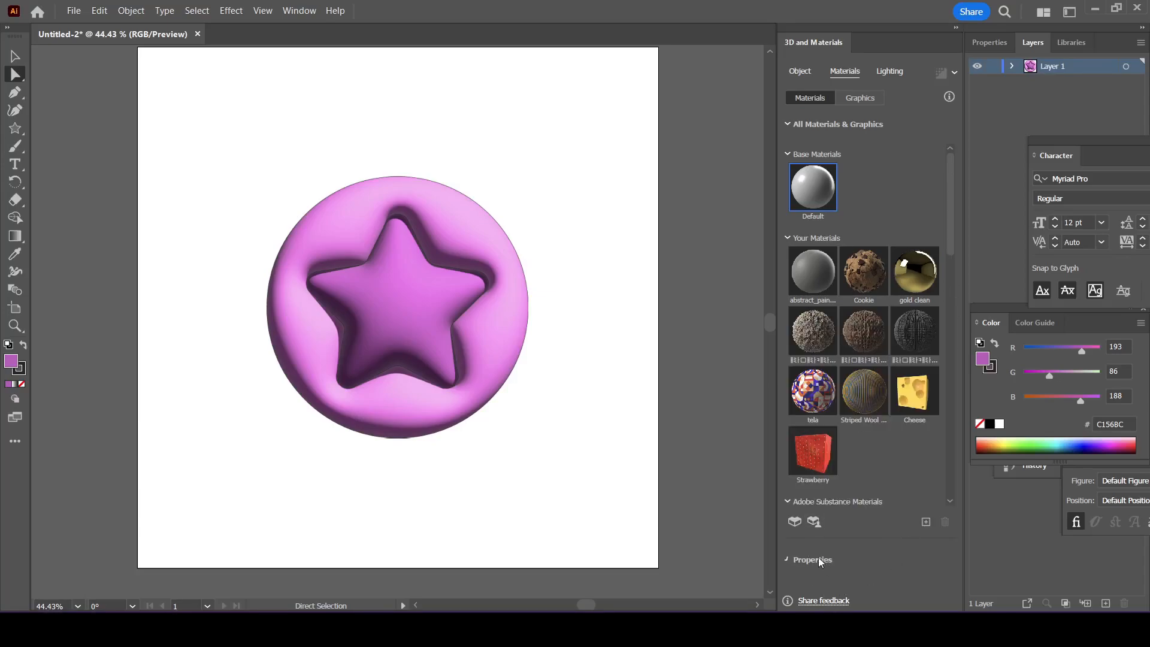
click(787, 559)
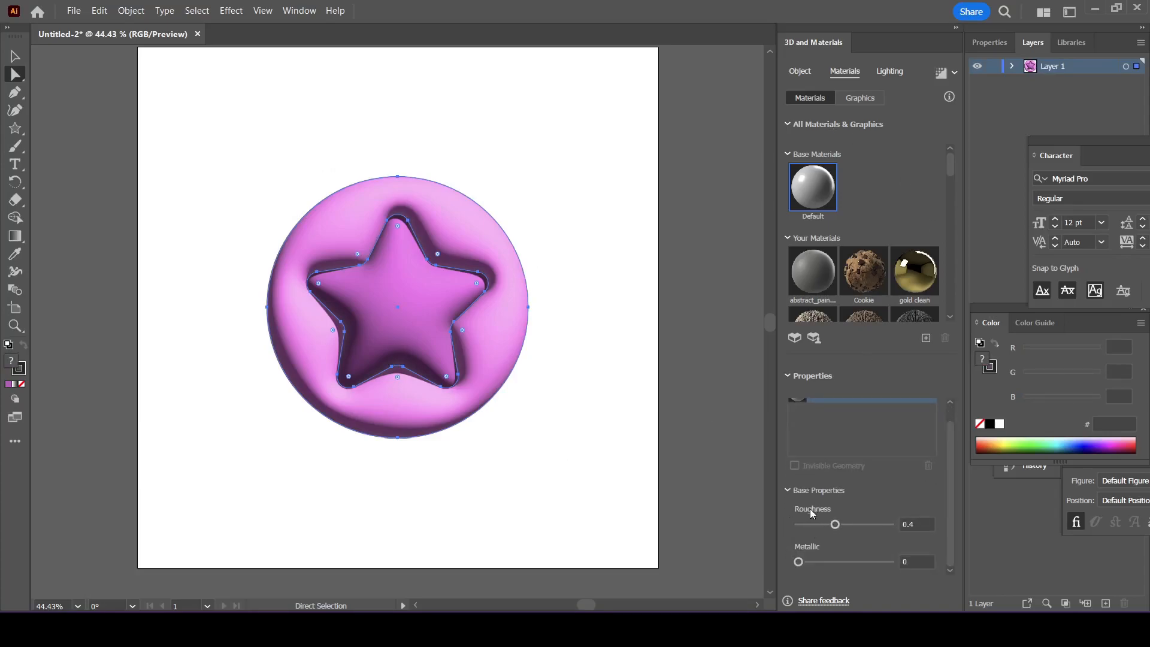
mouse_move(800, 528)
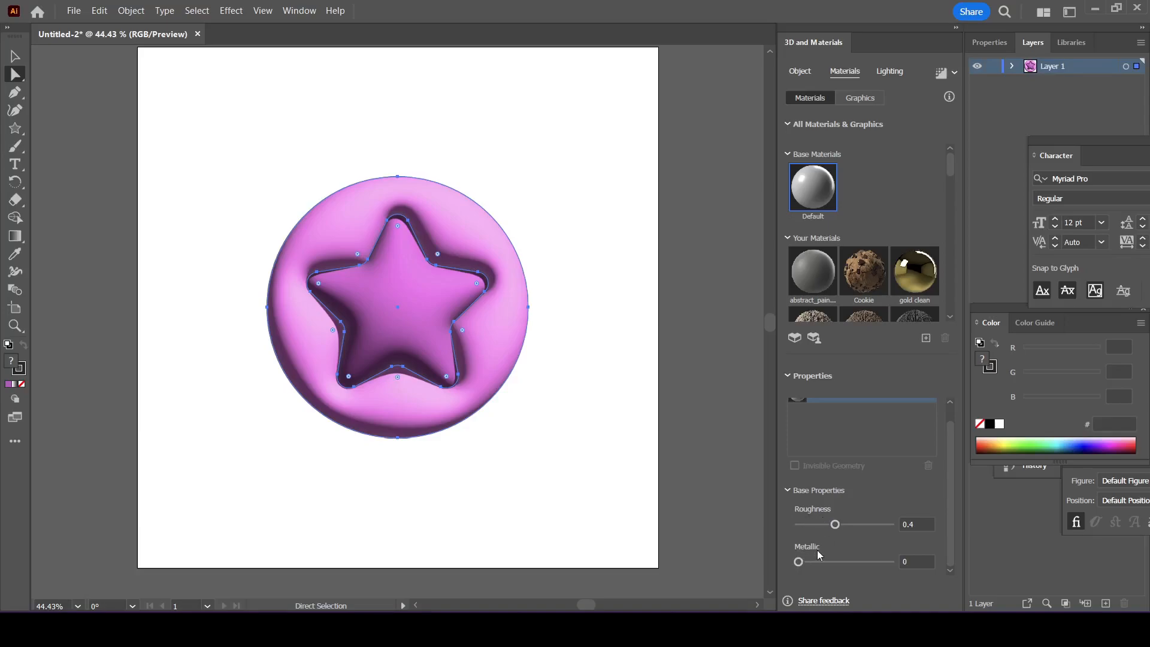
mouse_move(825, 515)
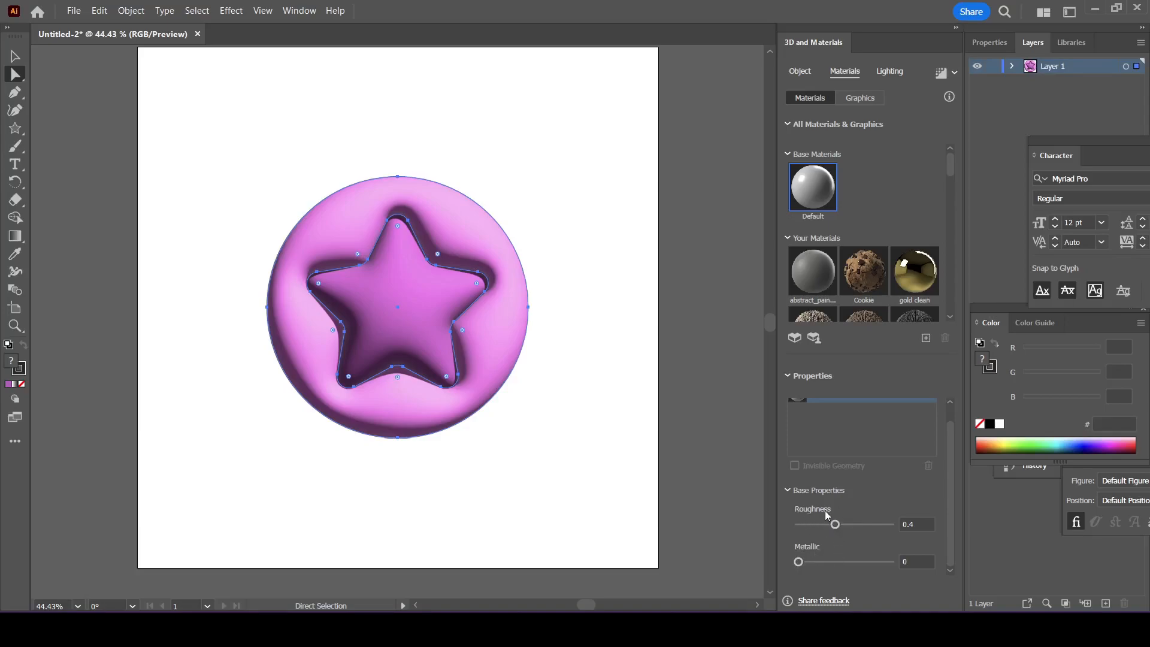
Set Roughness to 0 and make the surface slightly metallic for glossy highlights.
drag(834, 523, 797, 524)
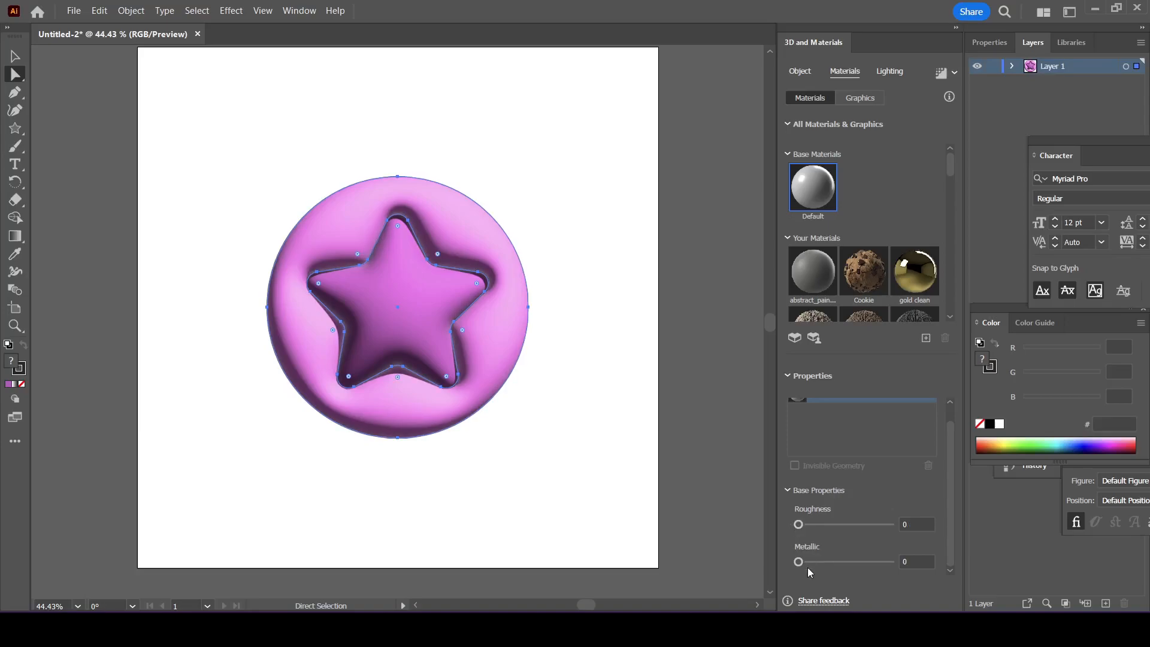
drag(799, 560, 817, 561)
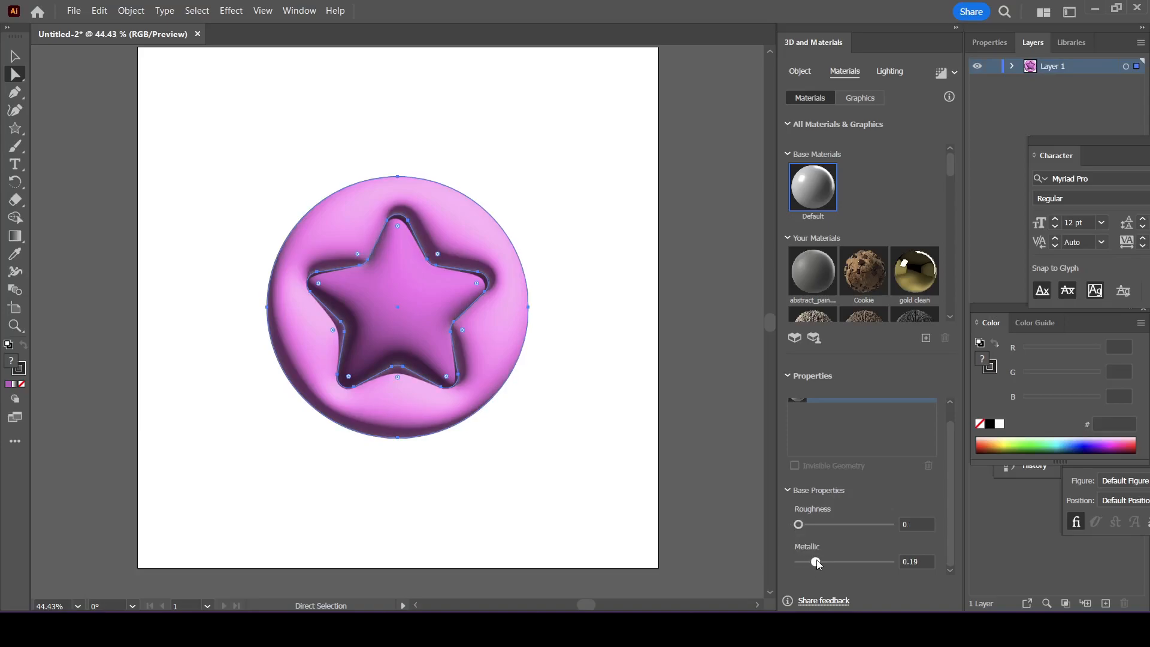
drag(815, 562, 818, 562)
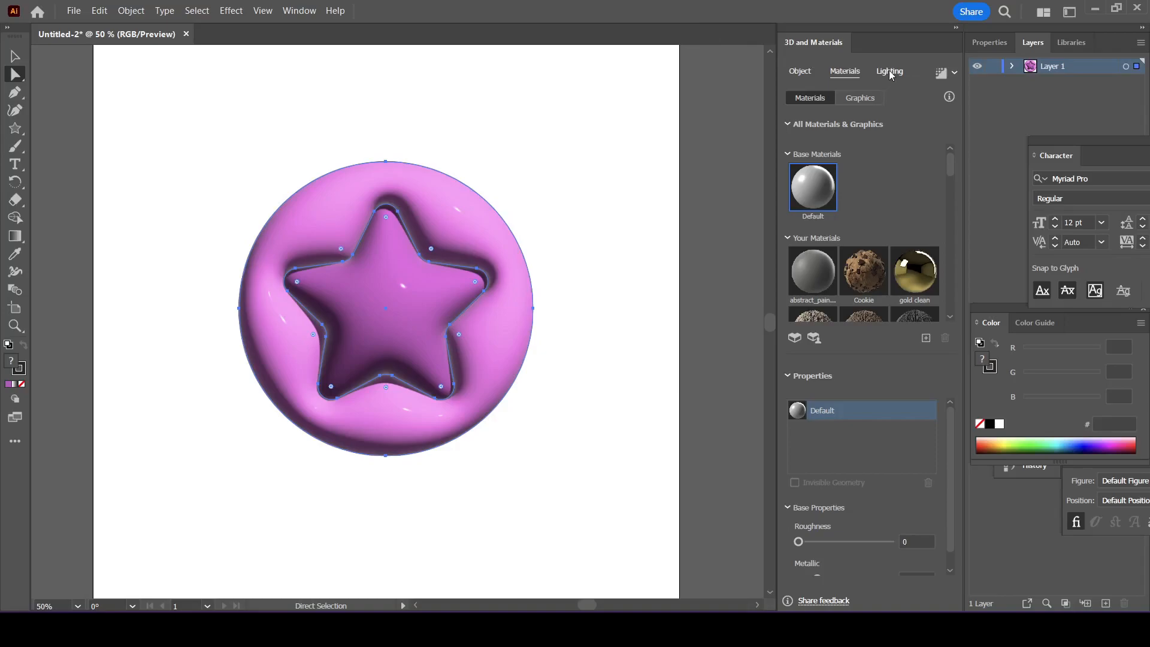
Raise the light Height to about 65° in the Lighting settings.
click(887, 71)
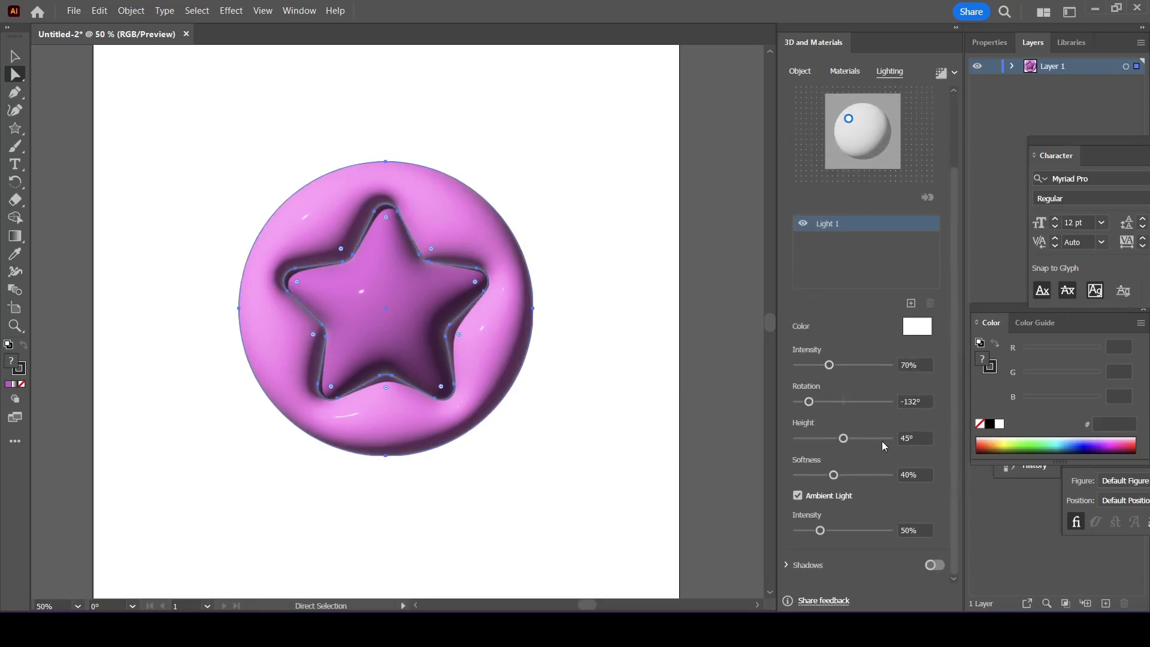
mouse_move(266, 245)
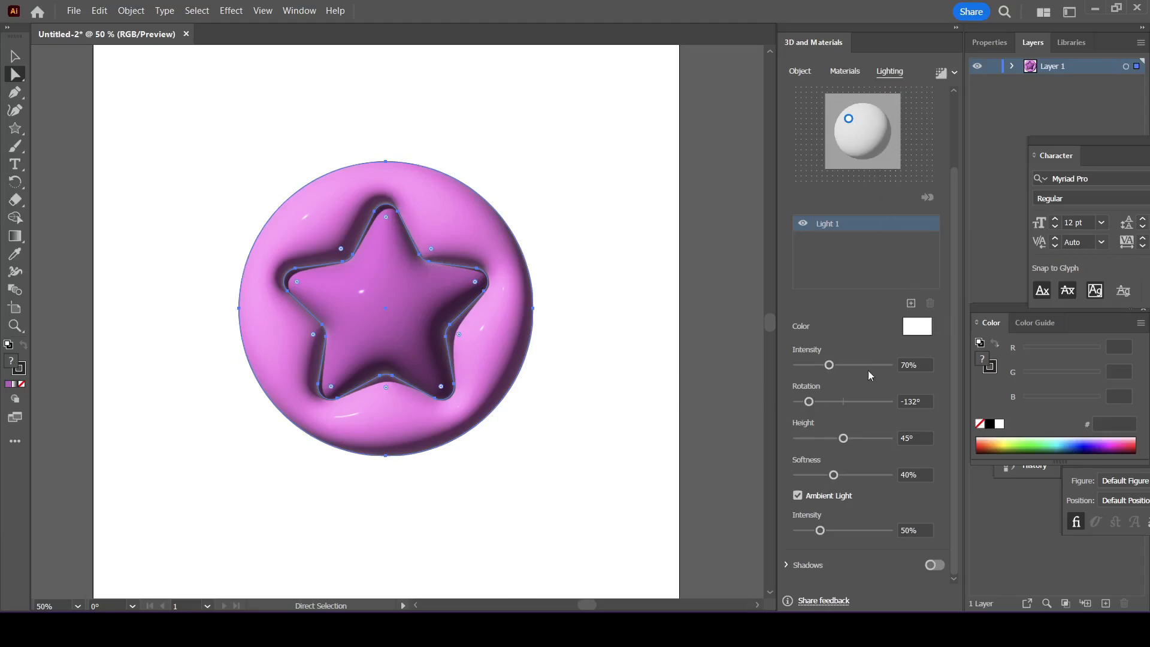
drag(842, 438, 860, 438)
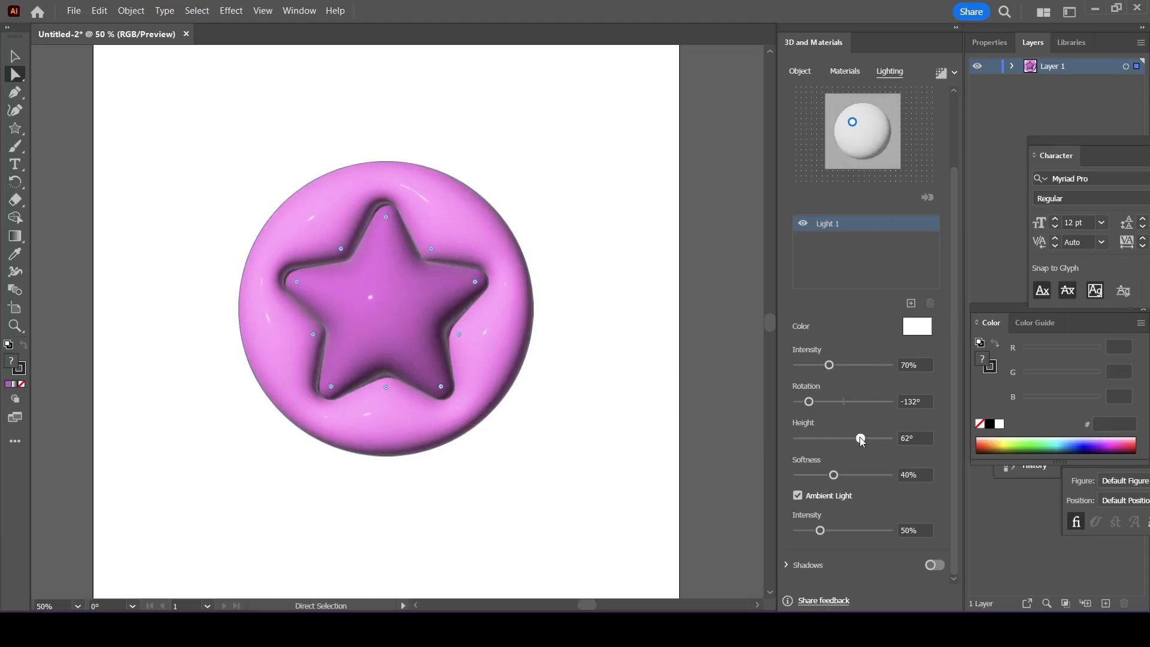
drag(860, 438, 864, 438)
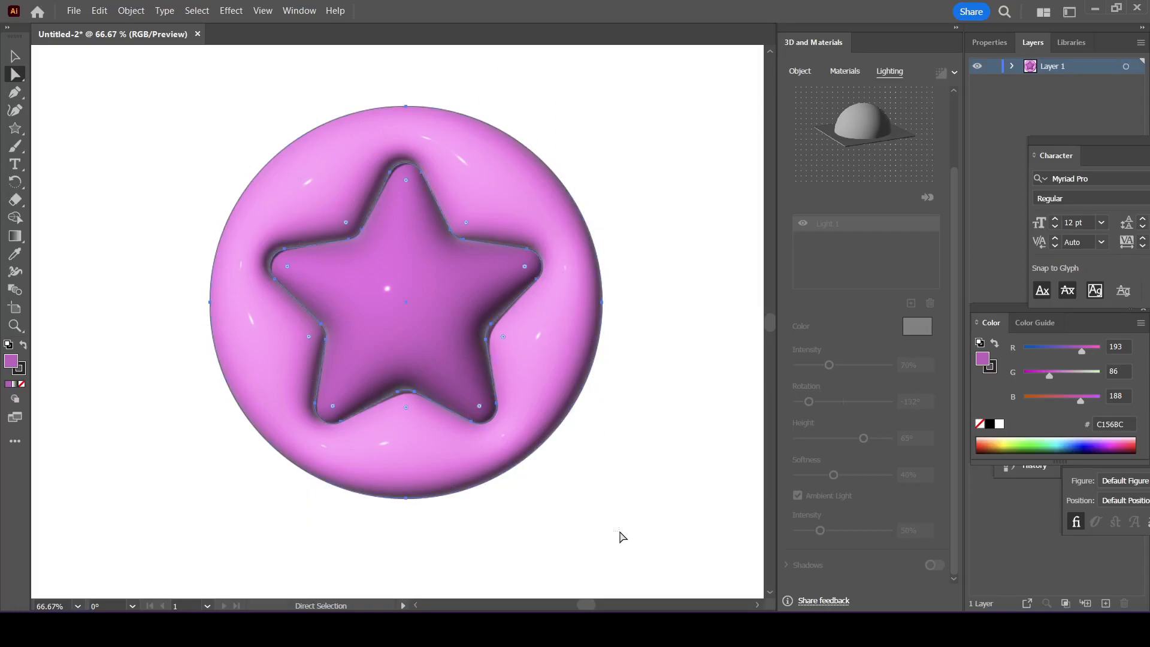
Enable Ray Tracing at Medium quality with Reduce Noise and render the badge.
click(942, 73)
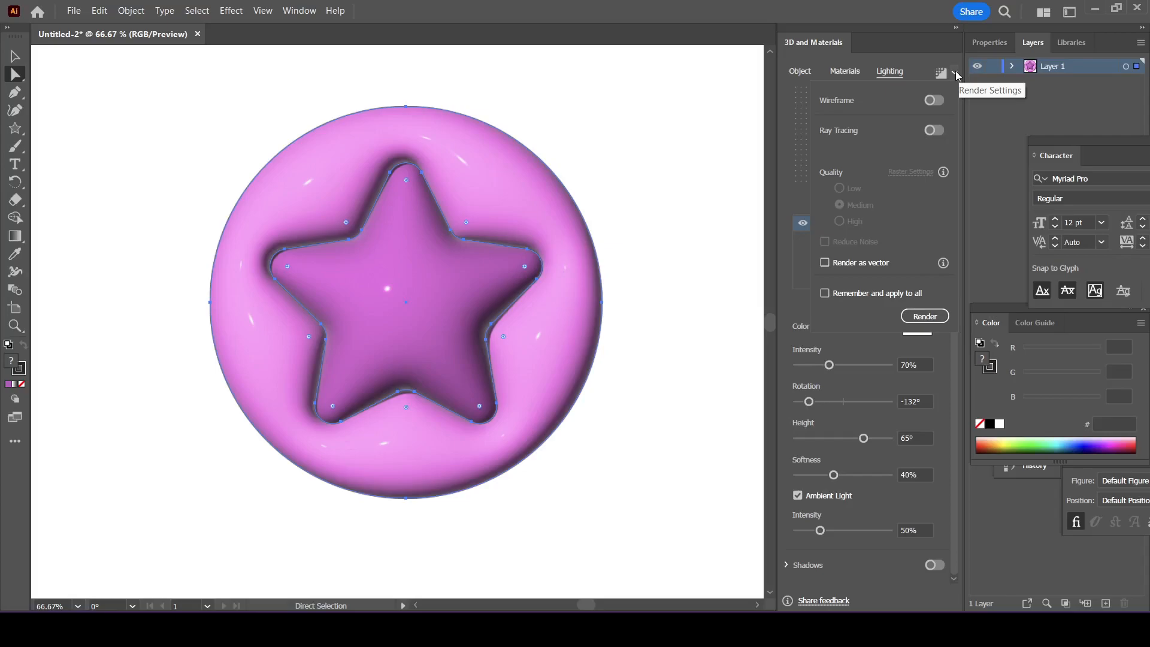
click(933, 129)
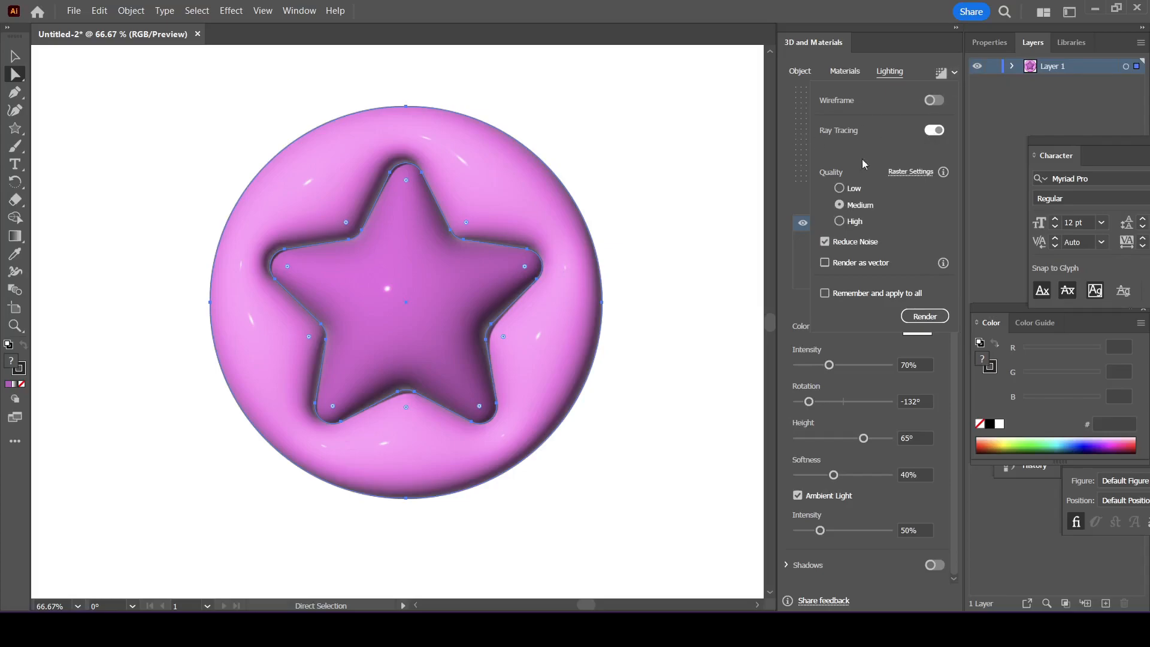
mouse_move(862, 212)
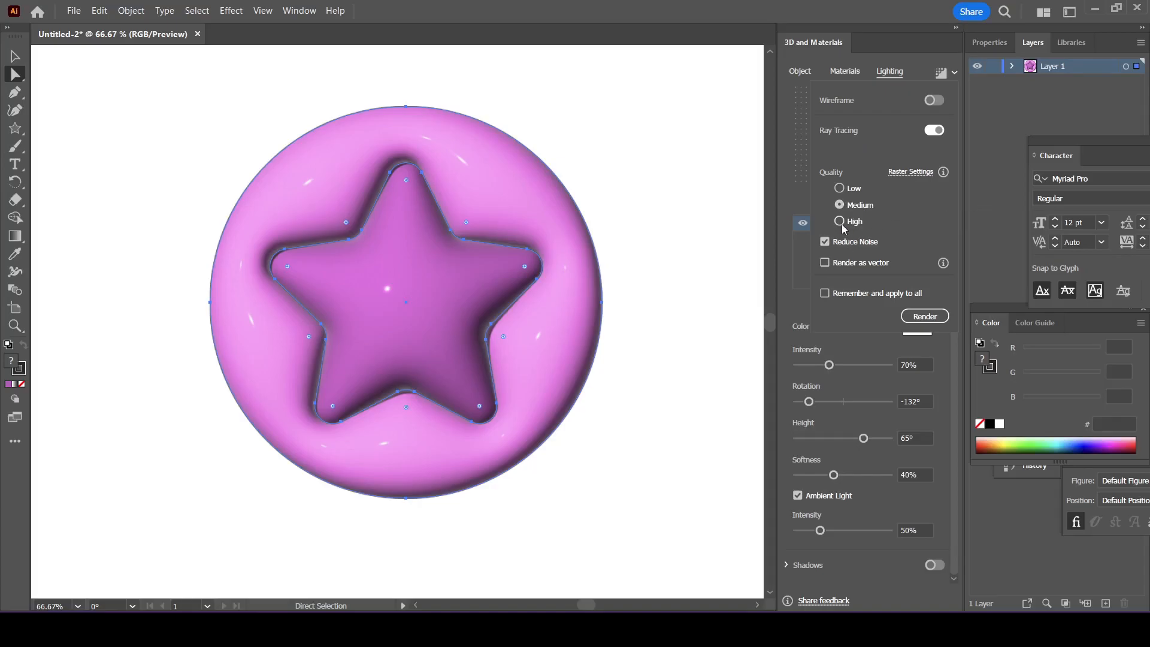
mouse_move(836, 216)
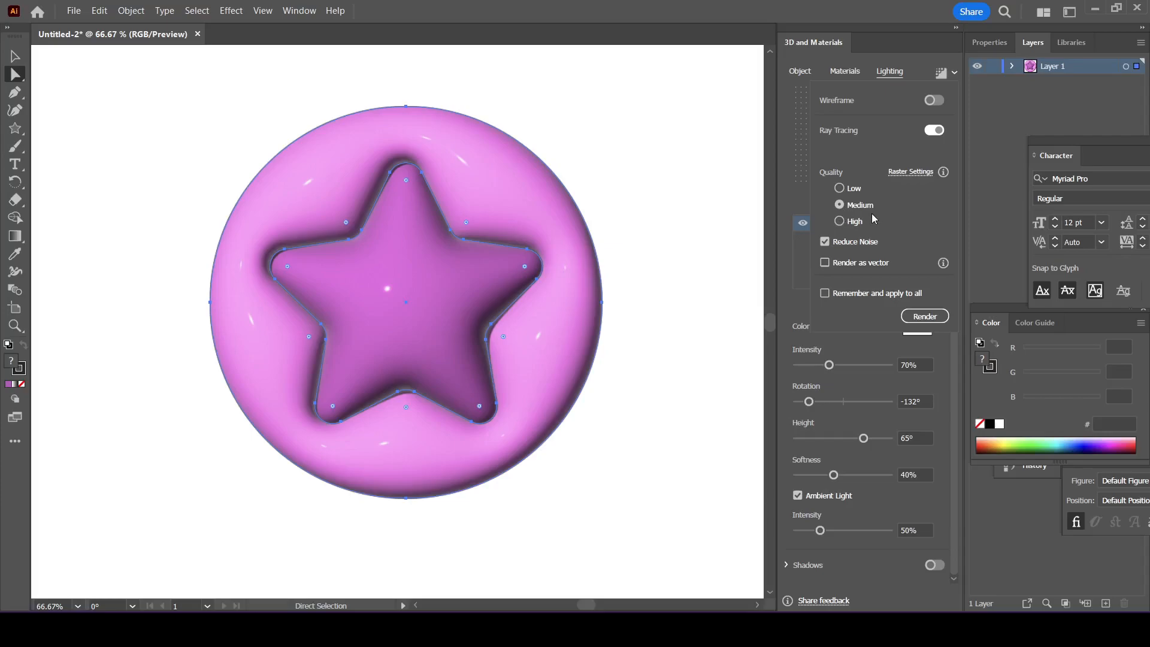
mouse_move(885, 239)
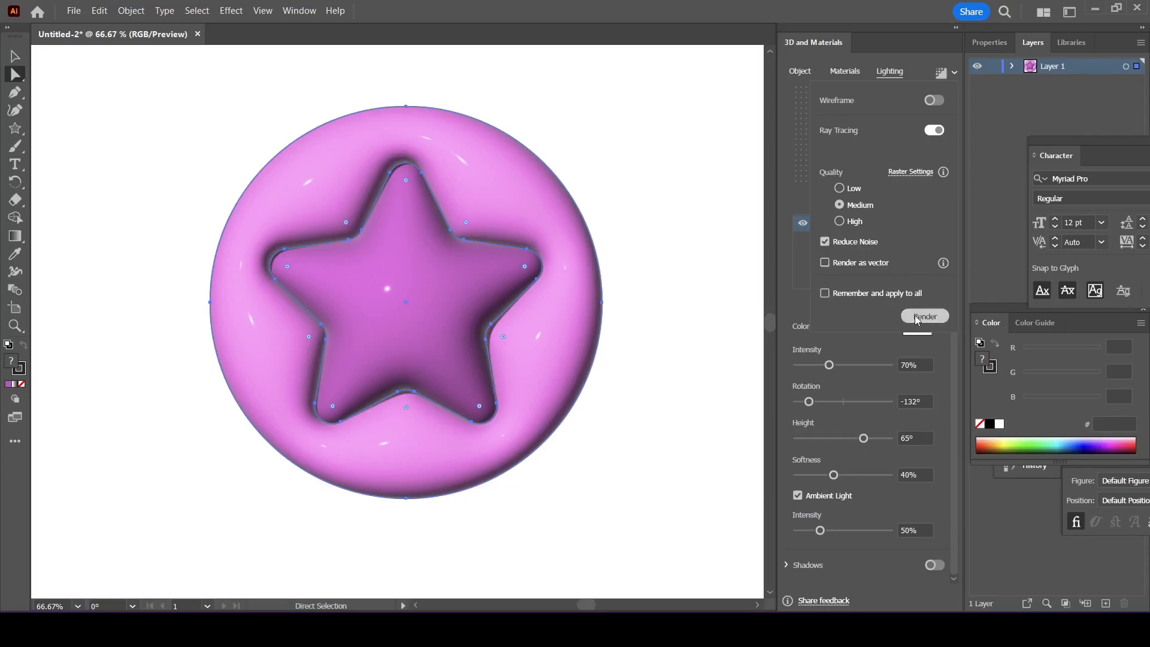
click(924, 316)
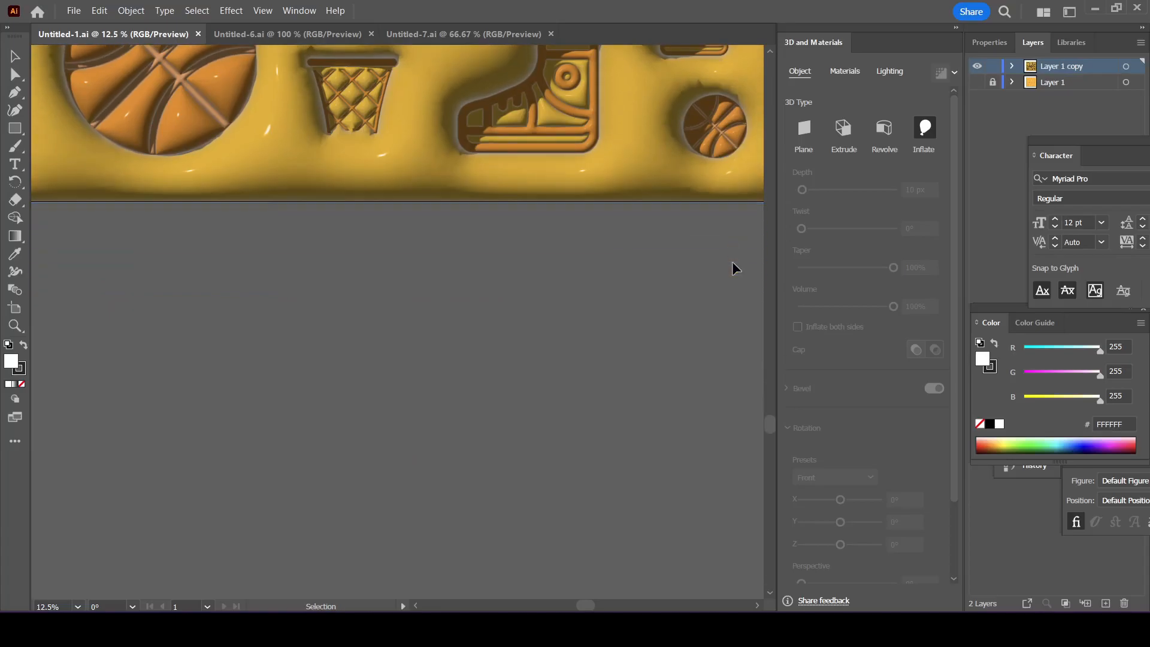
Review the HELLO!! bubble in Untitled-6, then the star badge, nut and Happy Days examples in Untitled-7.
click(287, 33)
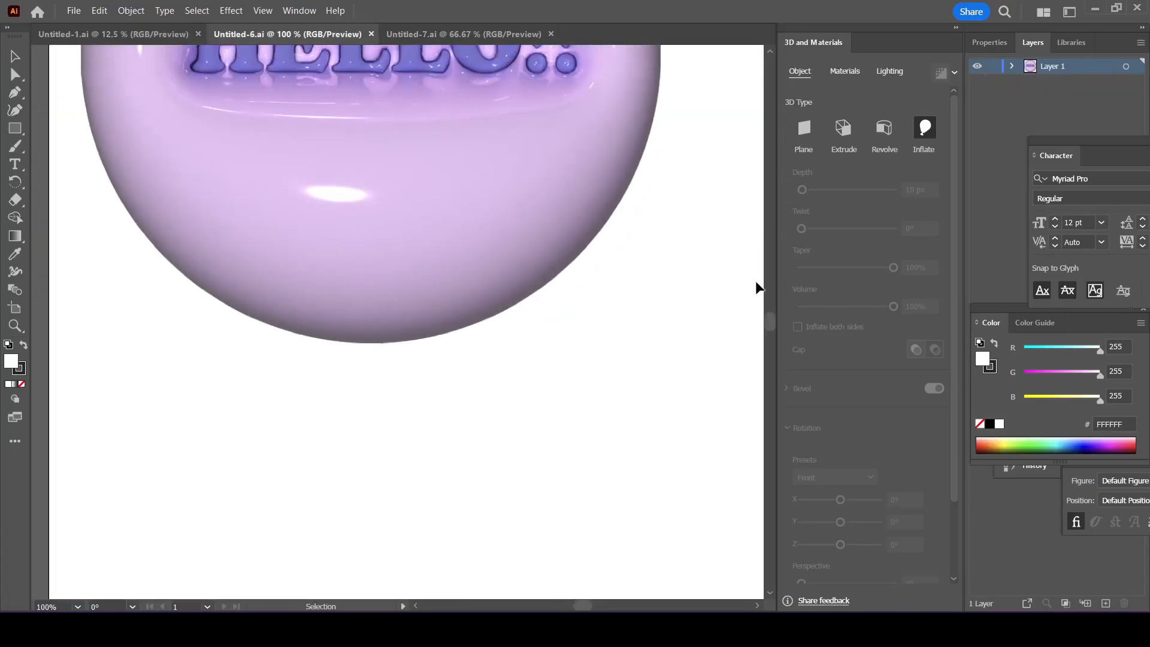
scroll(down, 3)
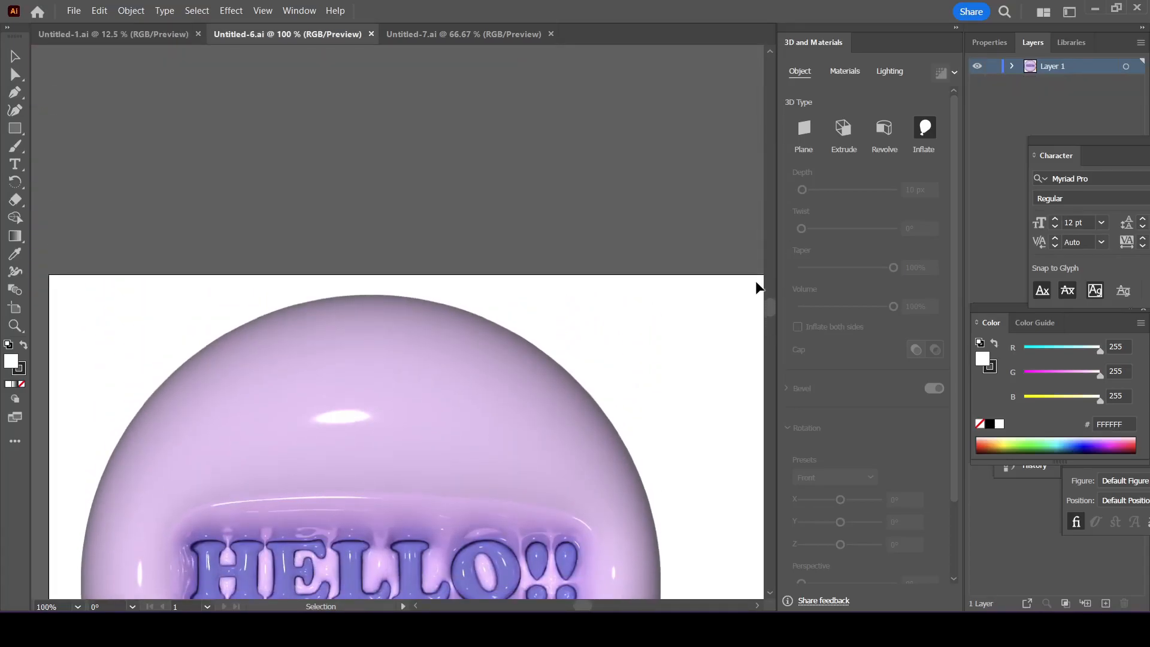
click(464, 33)
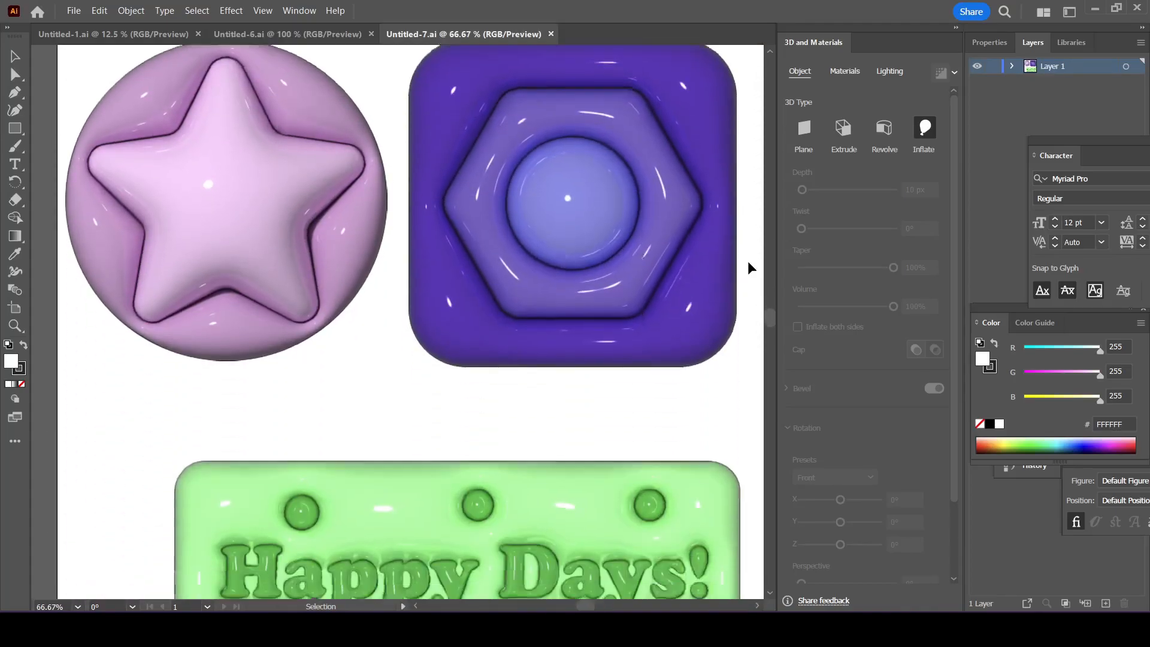
scroll(down, 3)
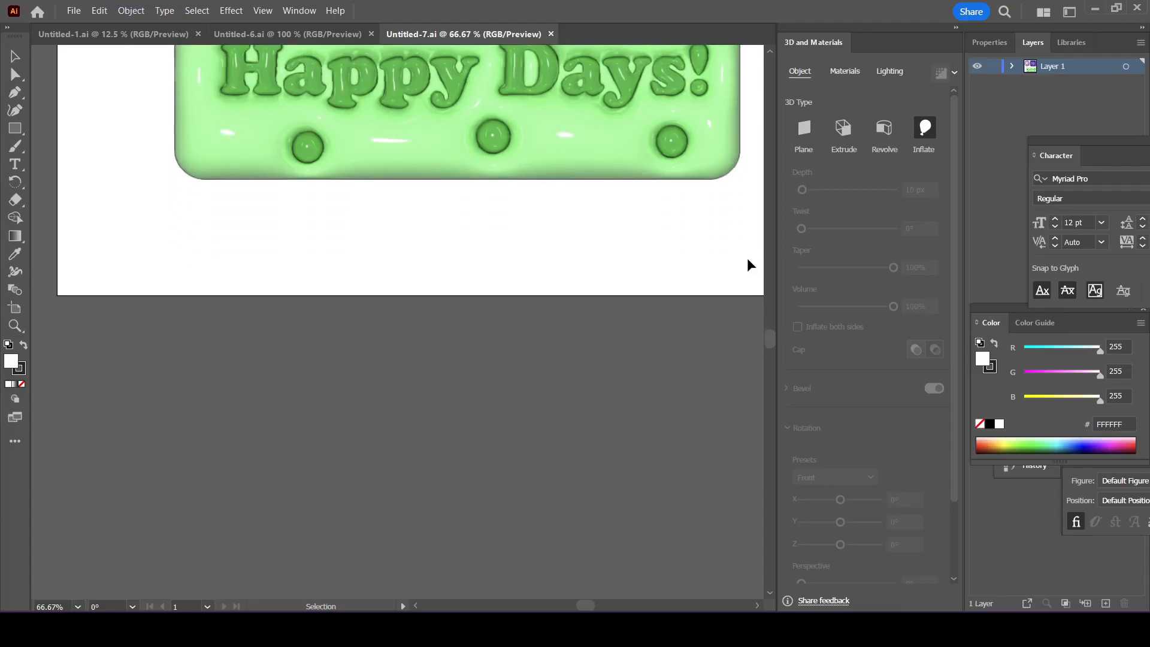